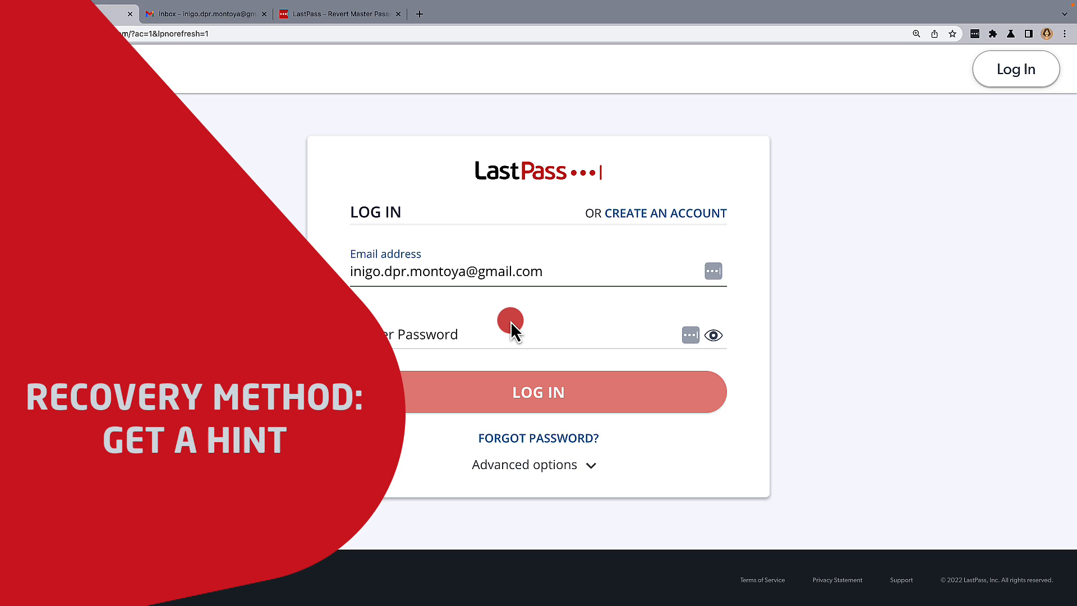
pyautogui.moveTo(534, 437)
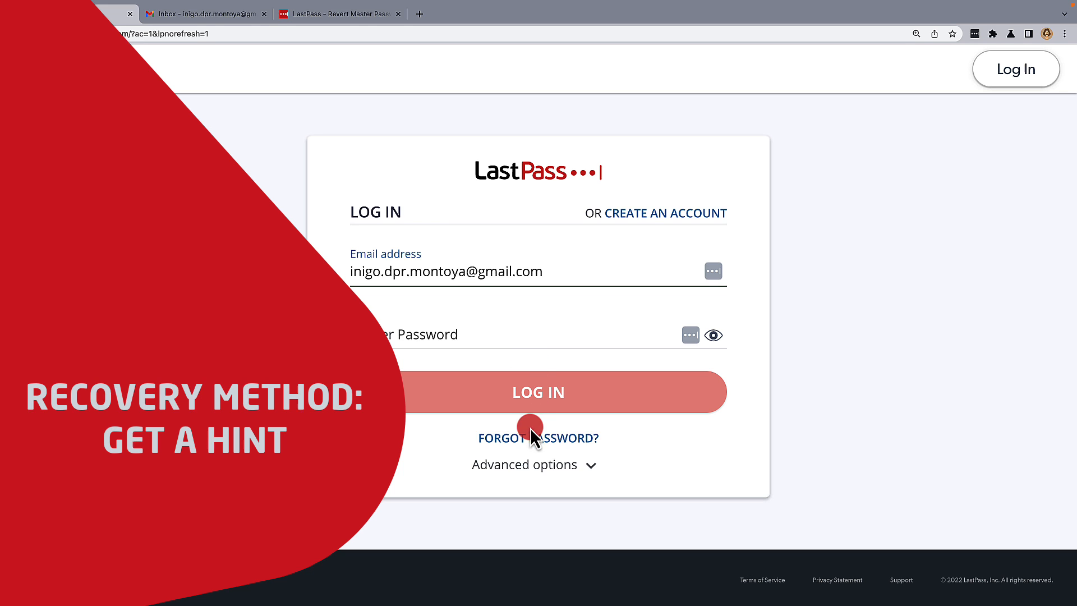
pyautogui.click(538, 437)
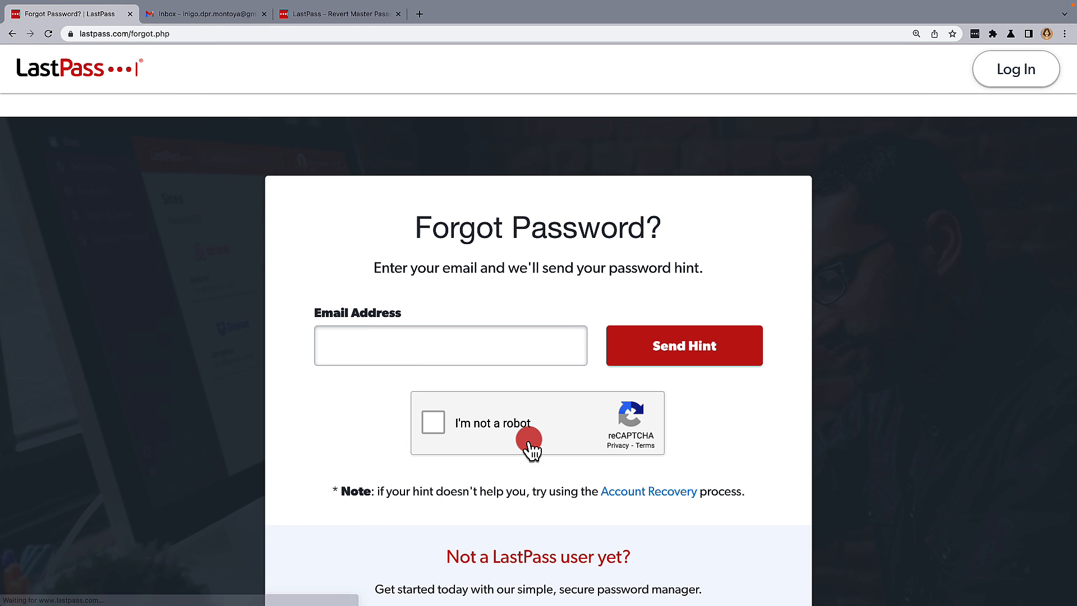
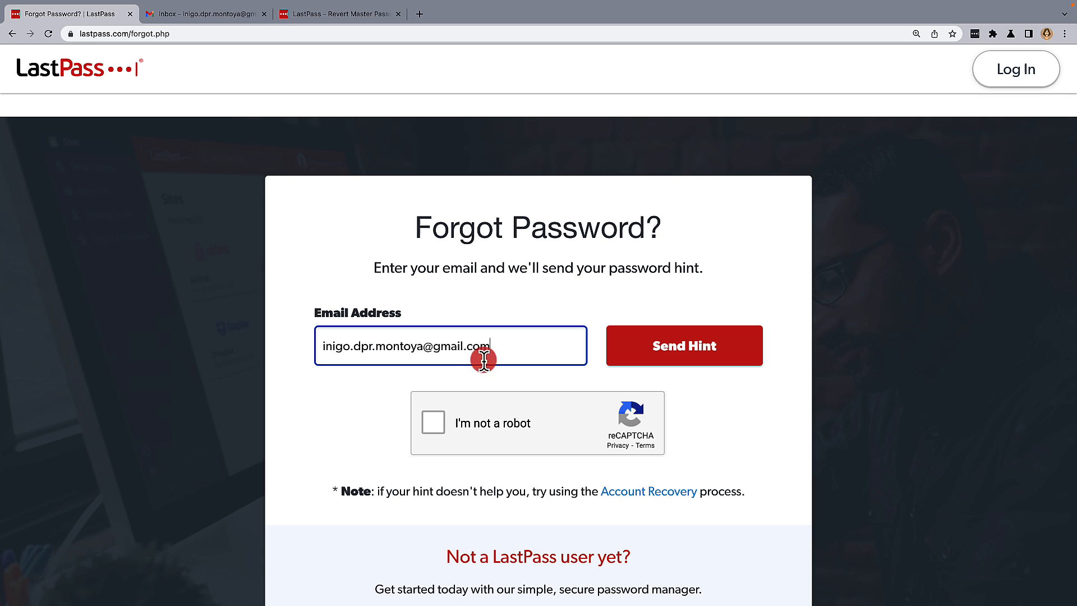
pyautogui.click(432, 422)
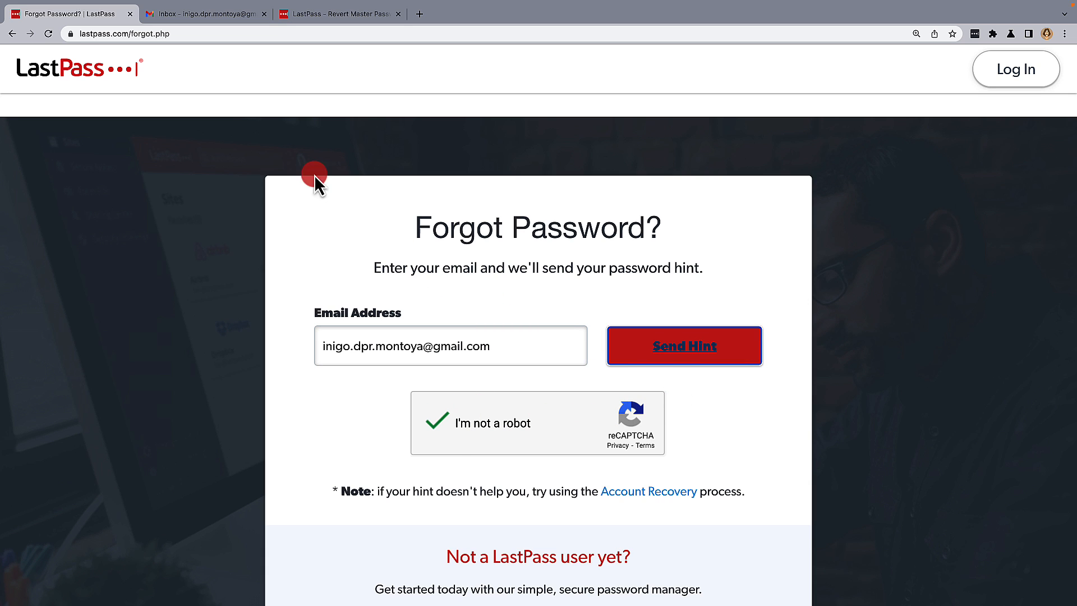
# - Read the LastPass forgotten master password email with its empty hint, then delete it
pyautogui.click(206, 13)
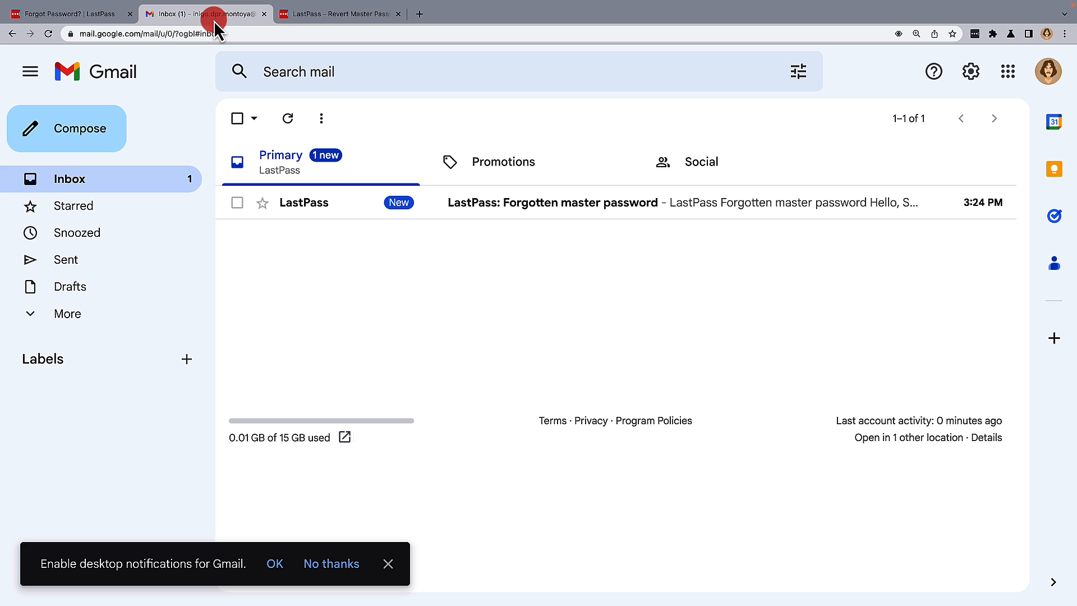
pyautogui.moveTo(481, 202)
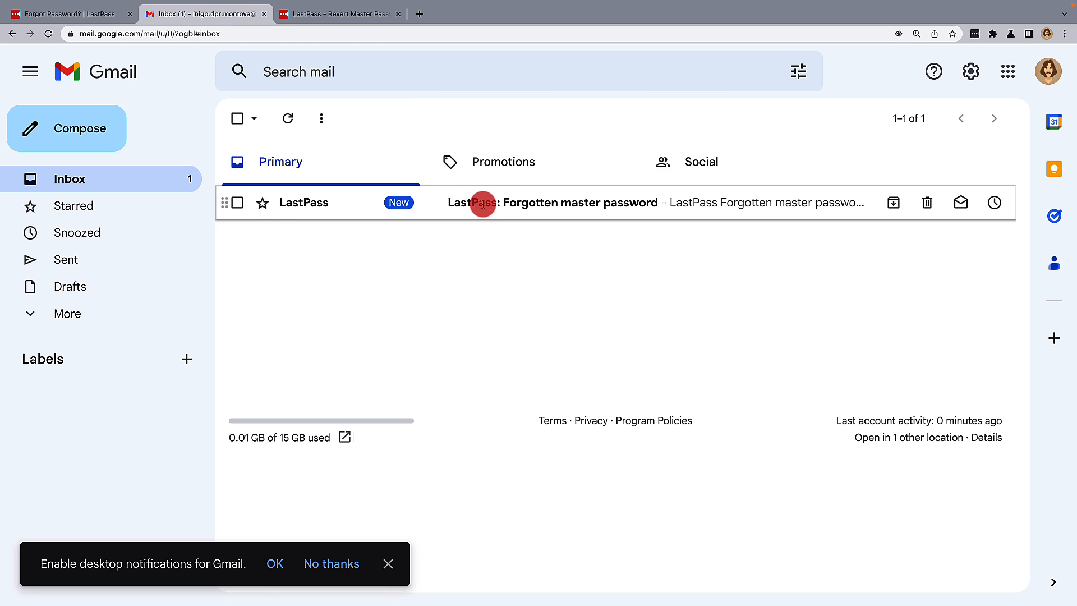
pyautogui.click(551, 202)
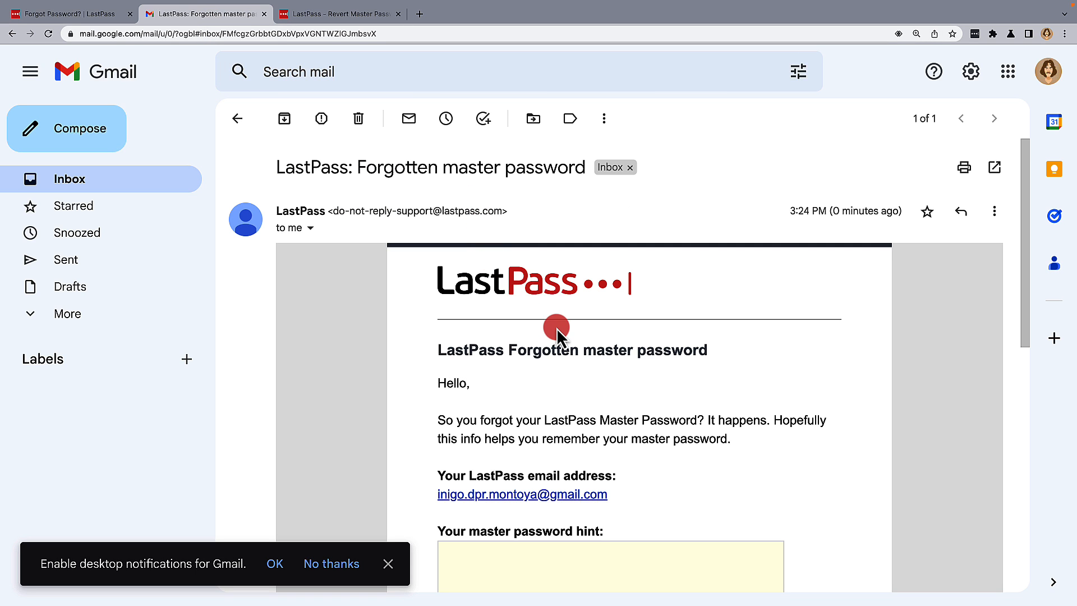
pyautogui.scroll(-3)
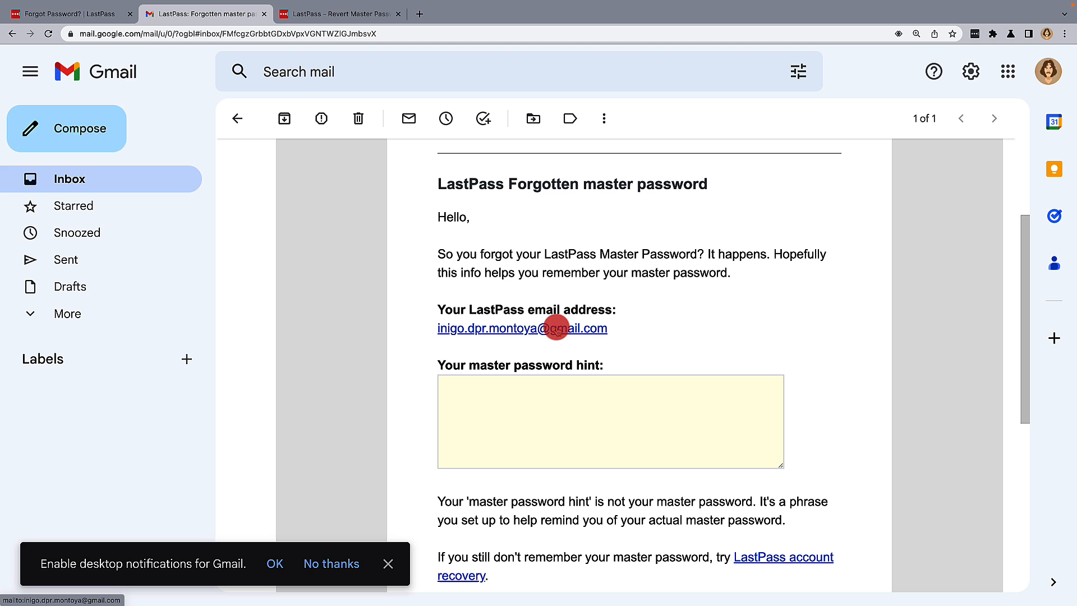
pyautogui.moveTo(357, 118)
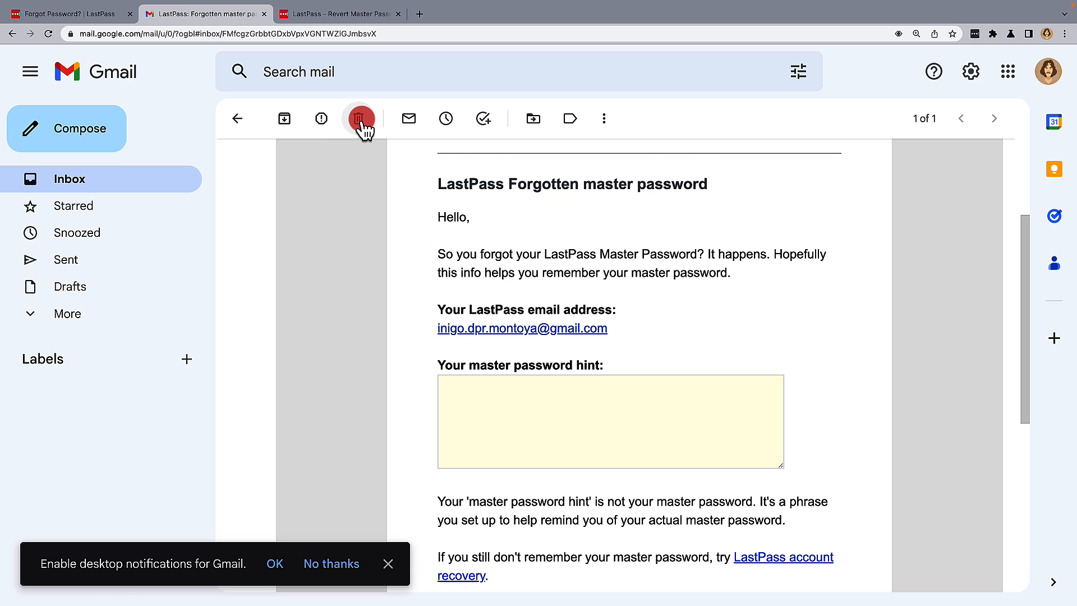
pyautogui.click(358, 119)
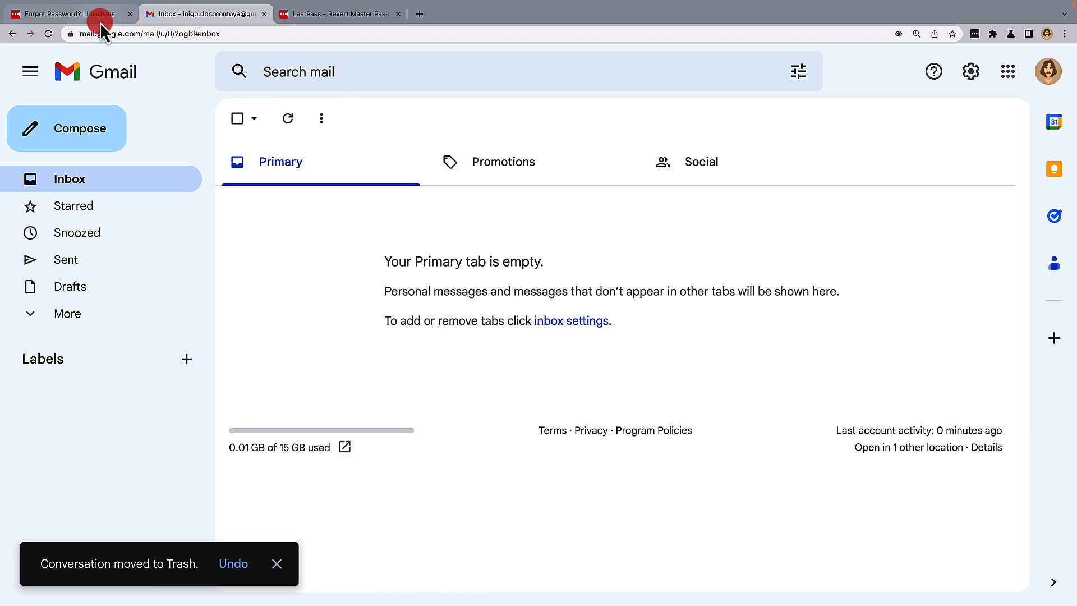
# - Submit a LastPass account recovery request after passing the robot check
pyautogui.click(65, 13)
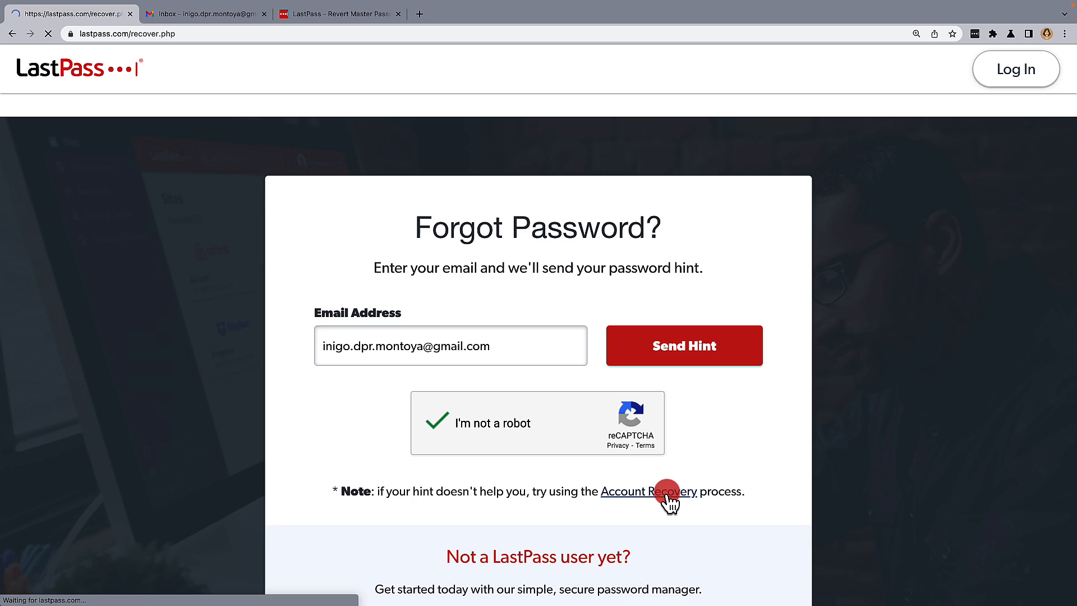
pyautogui.click(646, 492)
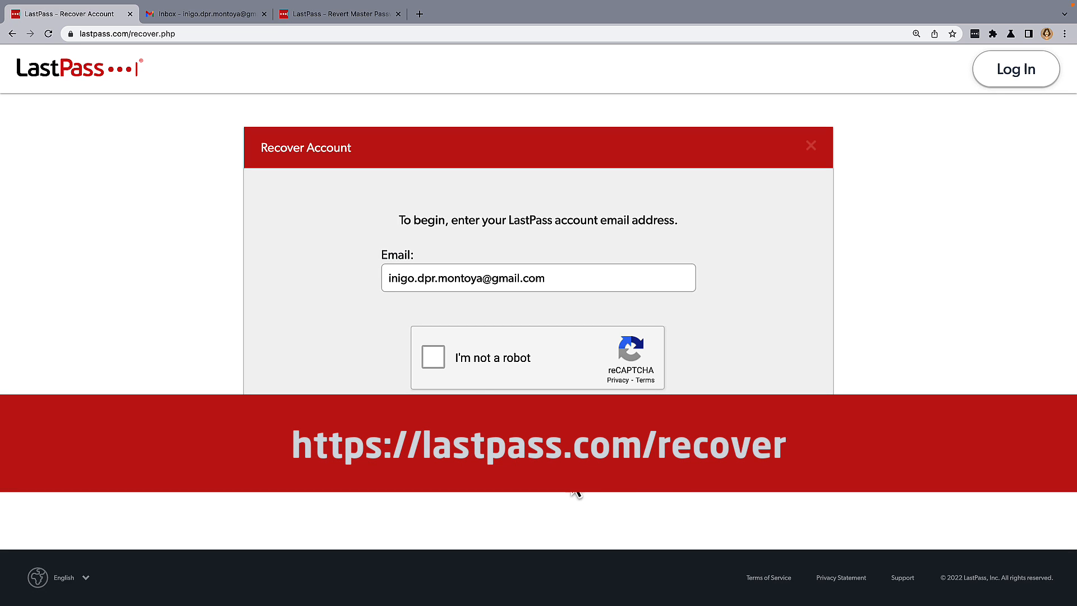
pyautogui.click(432, 356)
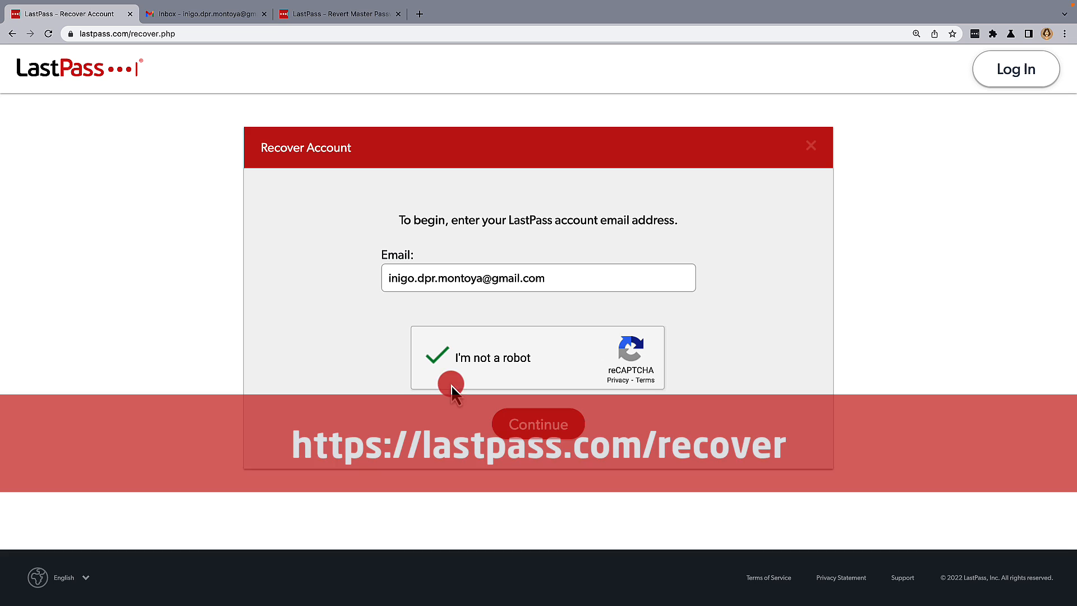
pyautogui.click(538, 423)
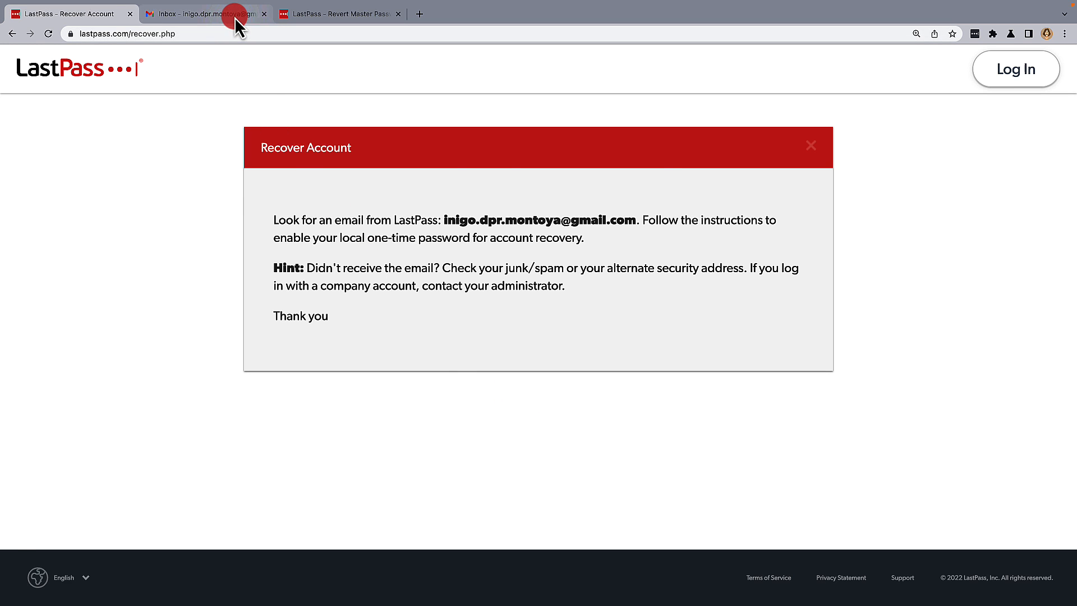
# - Open the LastPass account recovery email in Gmail and scroll to its recovery link
pyautogui.click(204, 13)
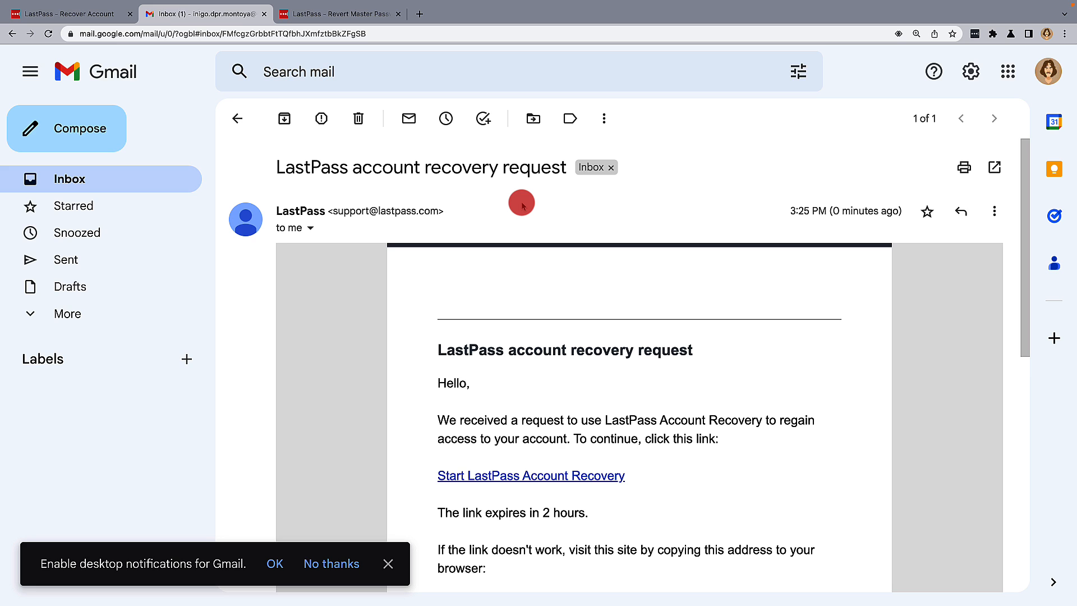
pyautogui.scroll(-3)
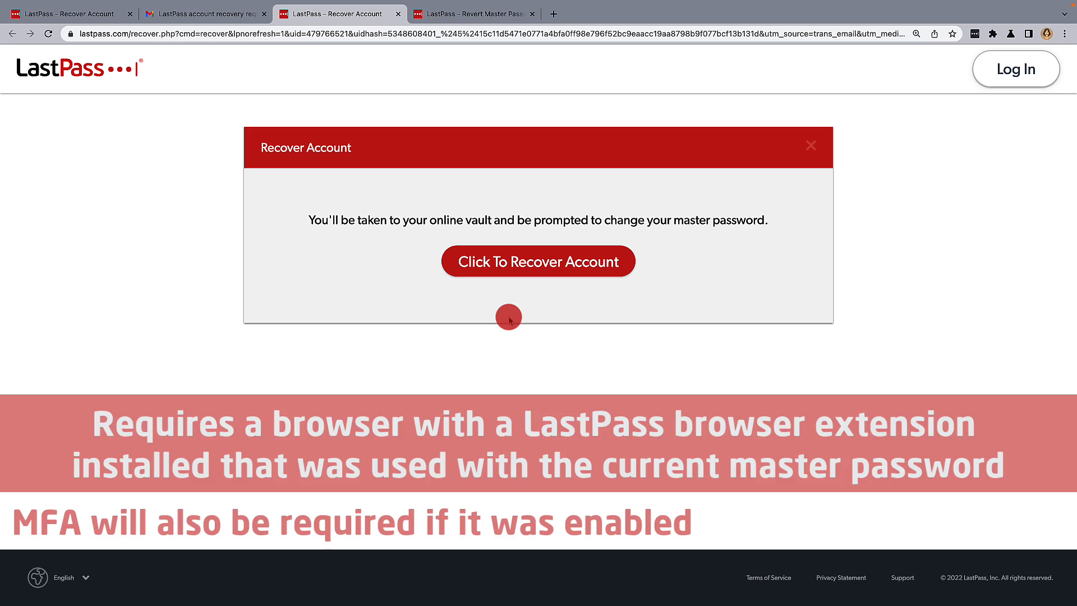
# - Recover the account with the one-time password and set a new master password with reminder 'What We Do In Shadows'
pyautogui.click(537, 261)
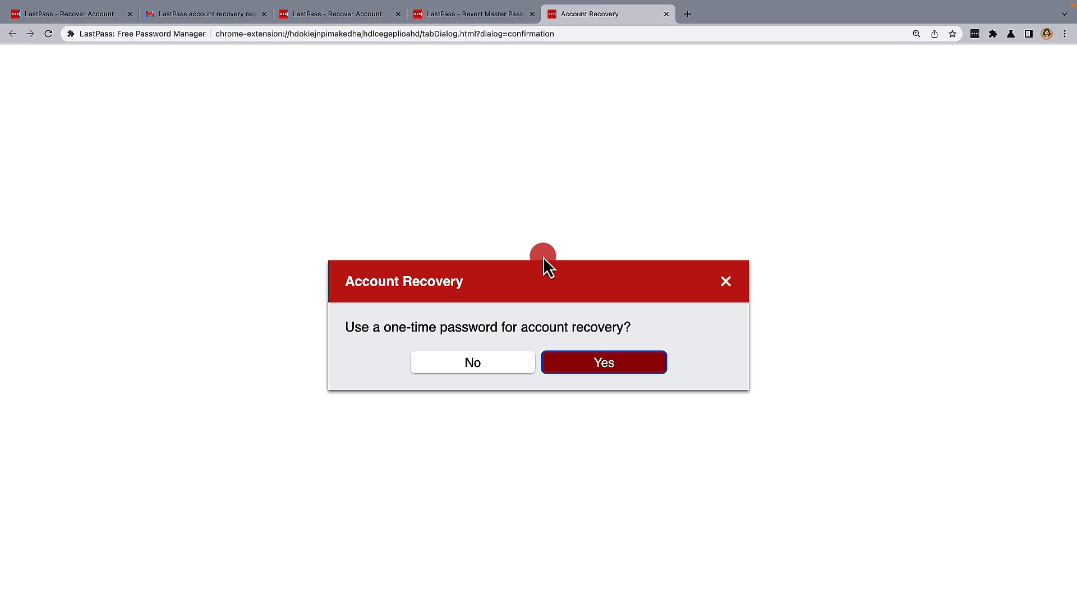
pyautogui.click(602, 361)
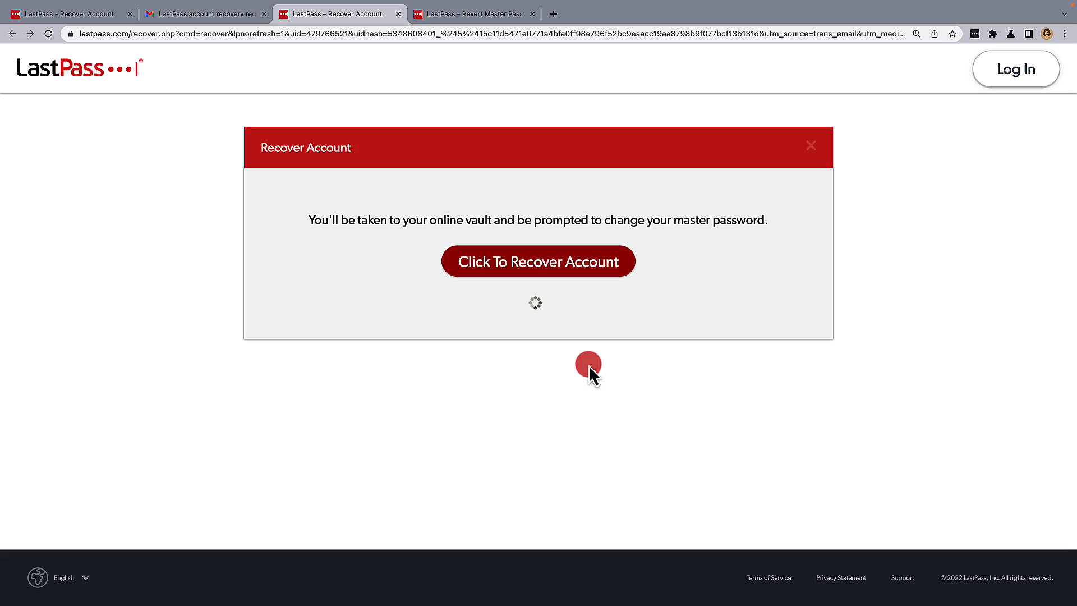
pyautogui.click(538, 261)
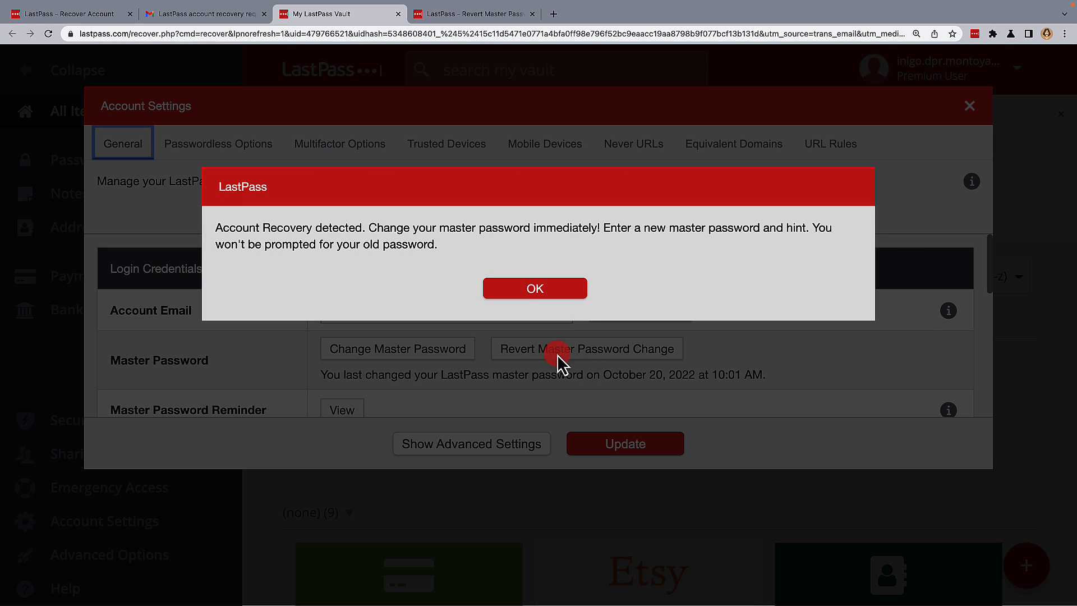
pyautogui.click(535, 287)
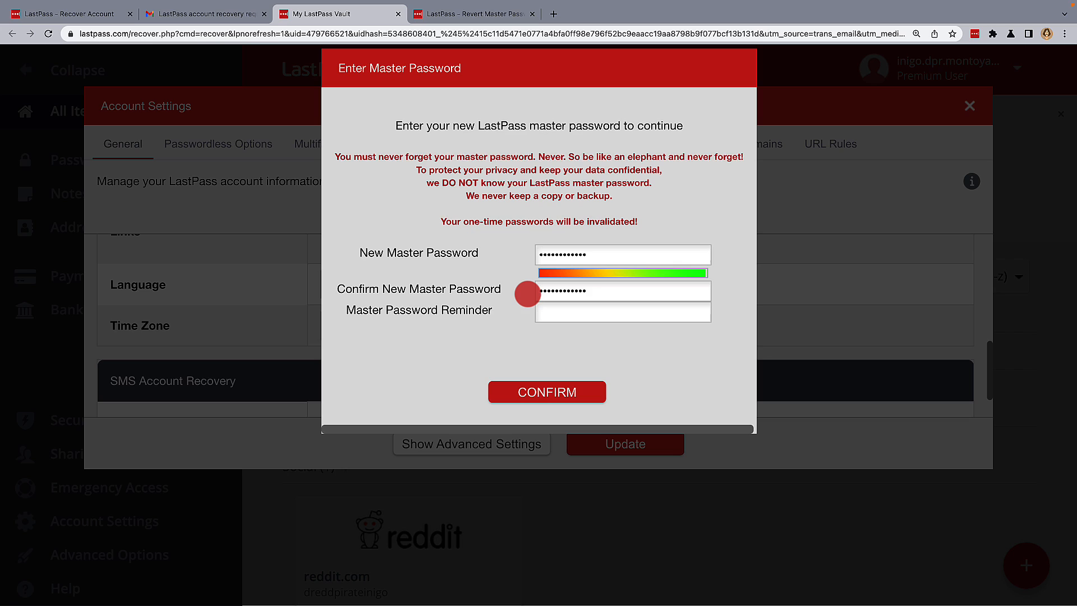
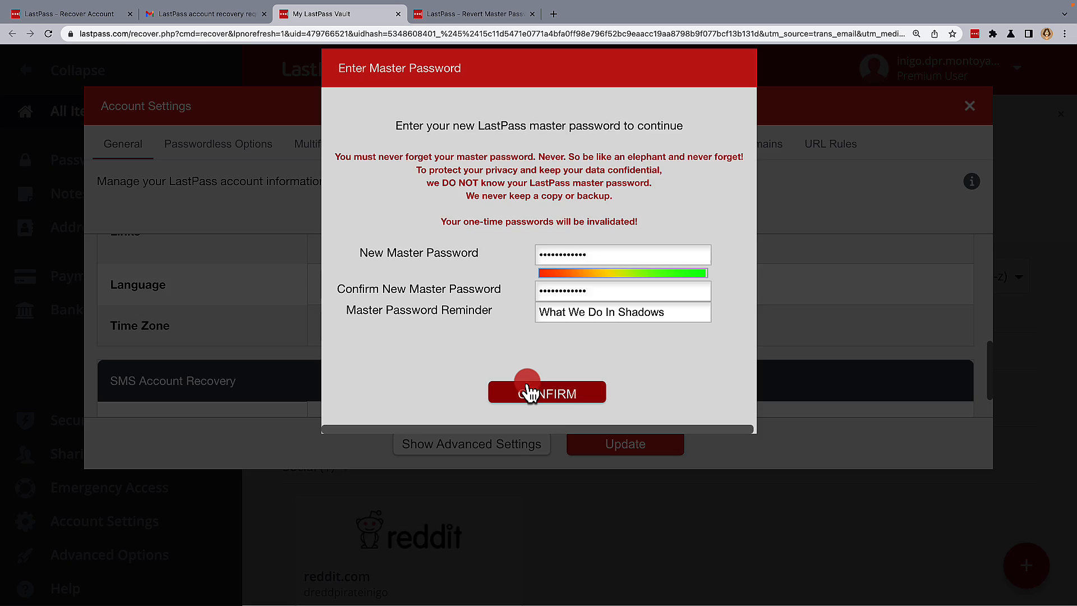
pyautogui.click(547, 392)
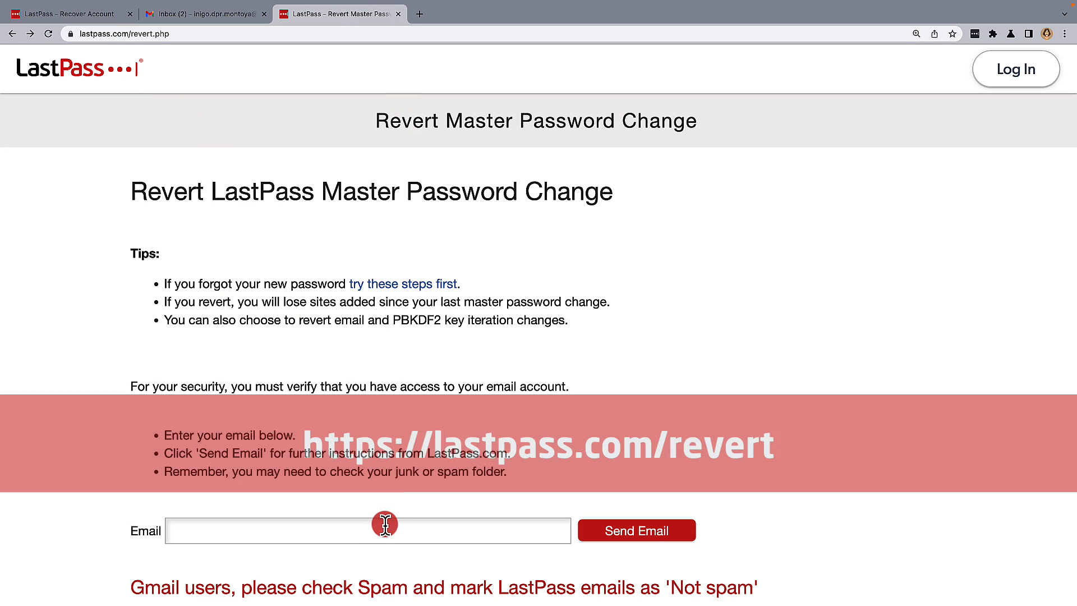
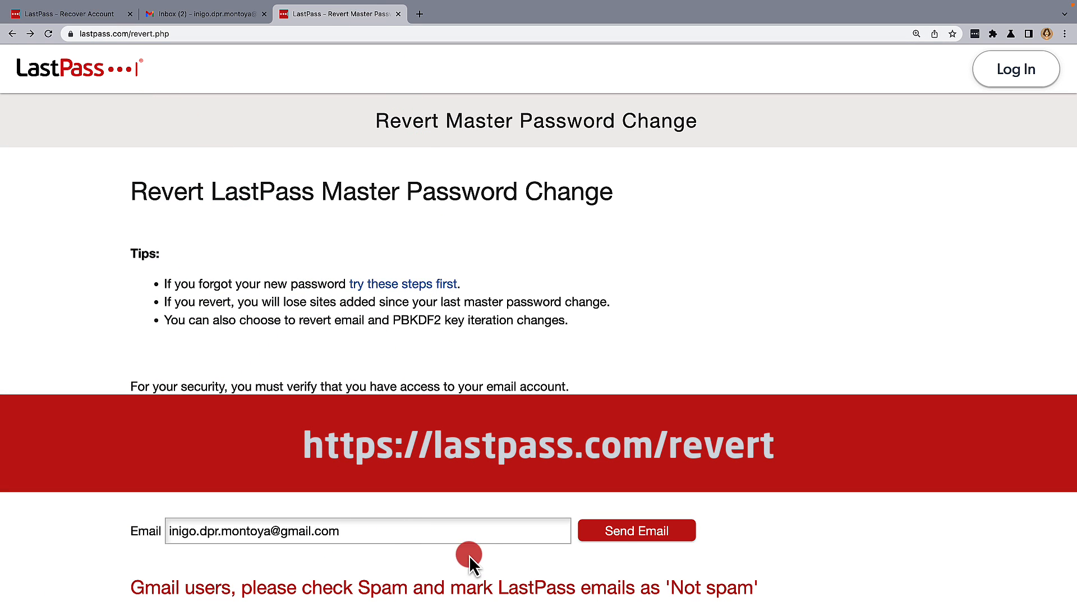
pyautogui.click(635, 530)
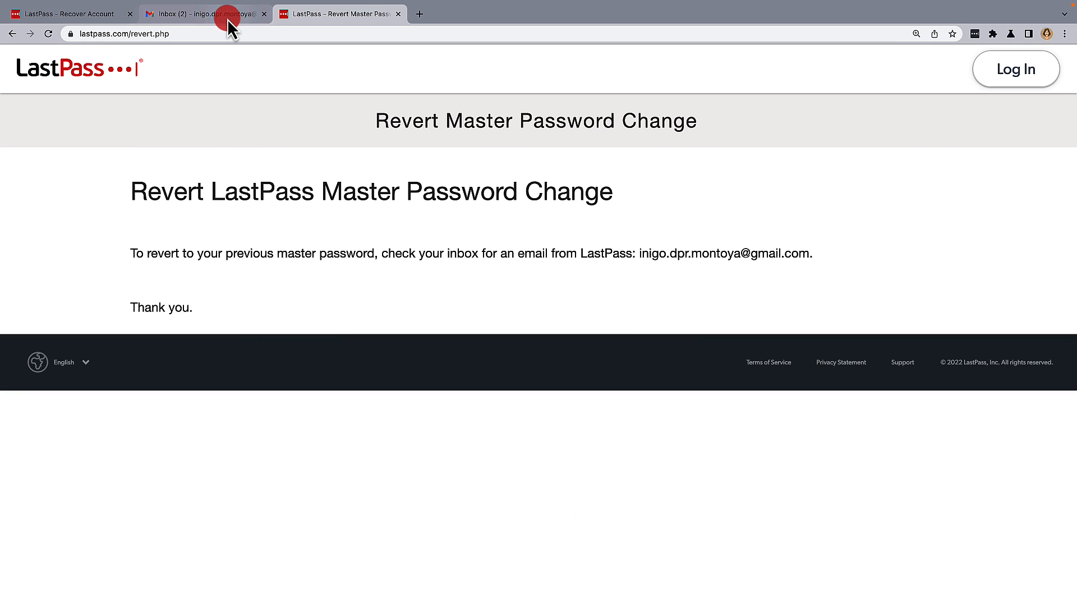
pyautogui.click(205, 13)
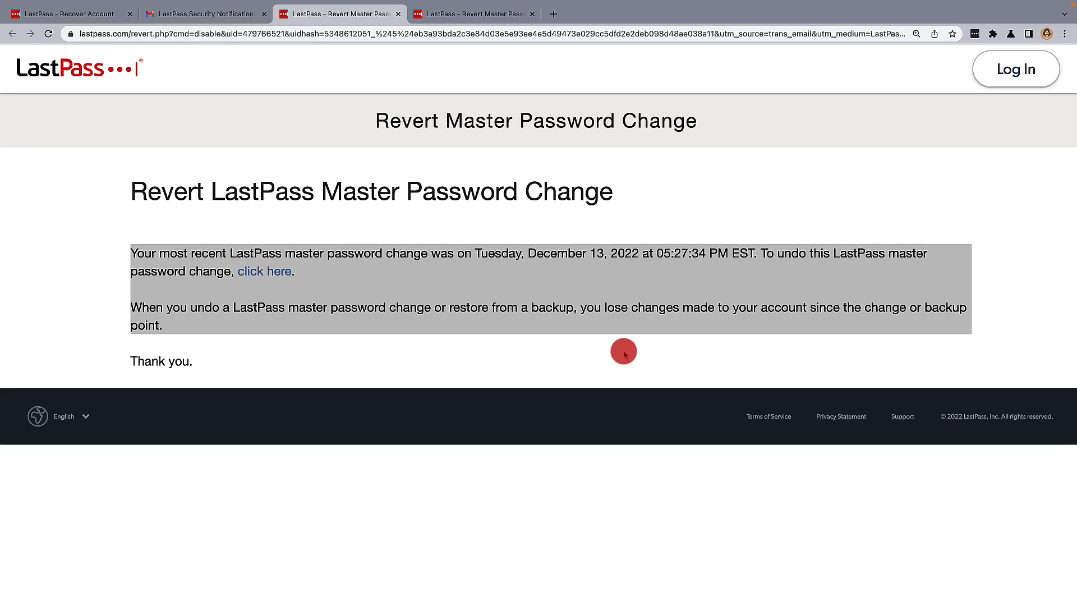
pyautogui.click(264, 270)
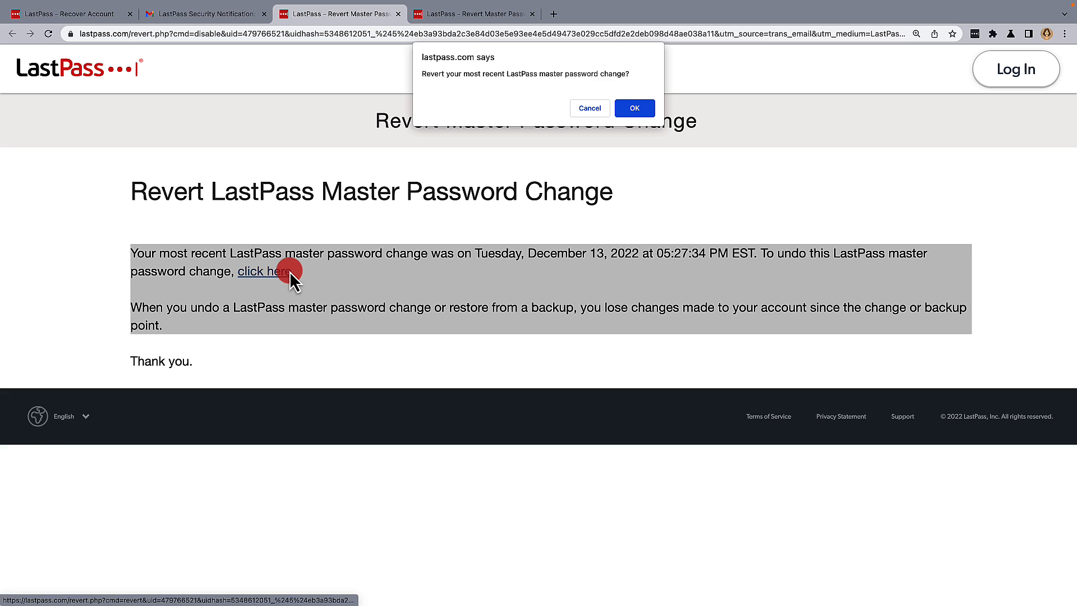
pyautogui.moveTo(522, 230)
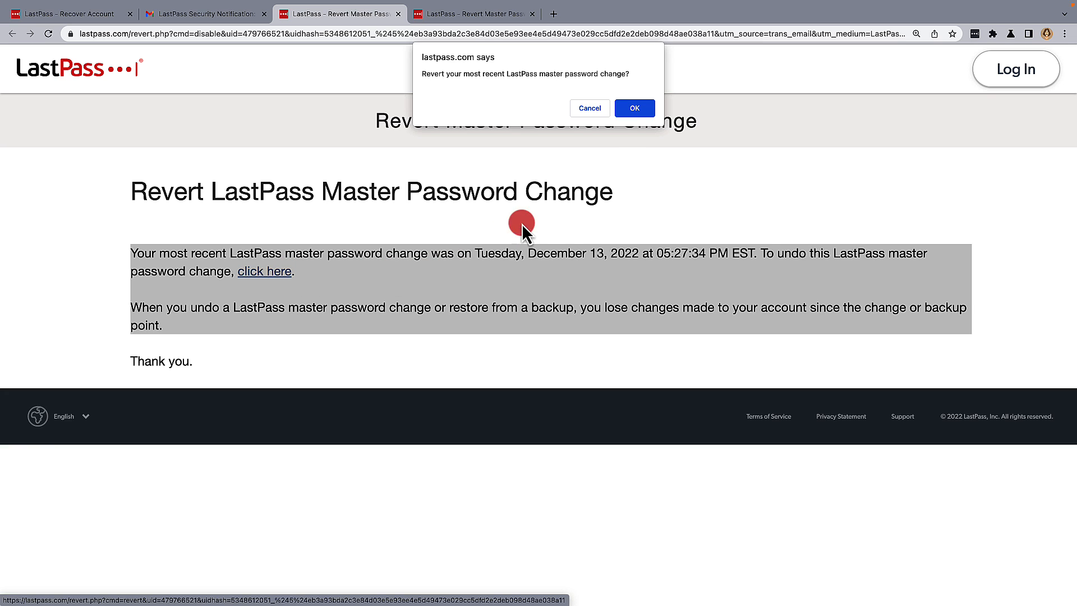
pyautogui.click(633, 108)
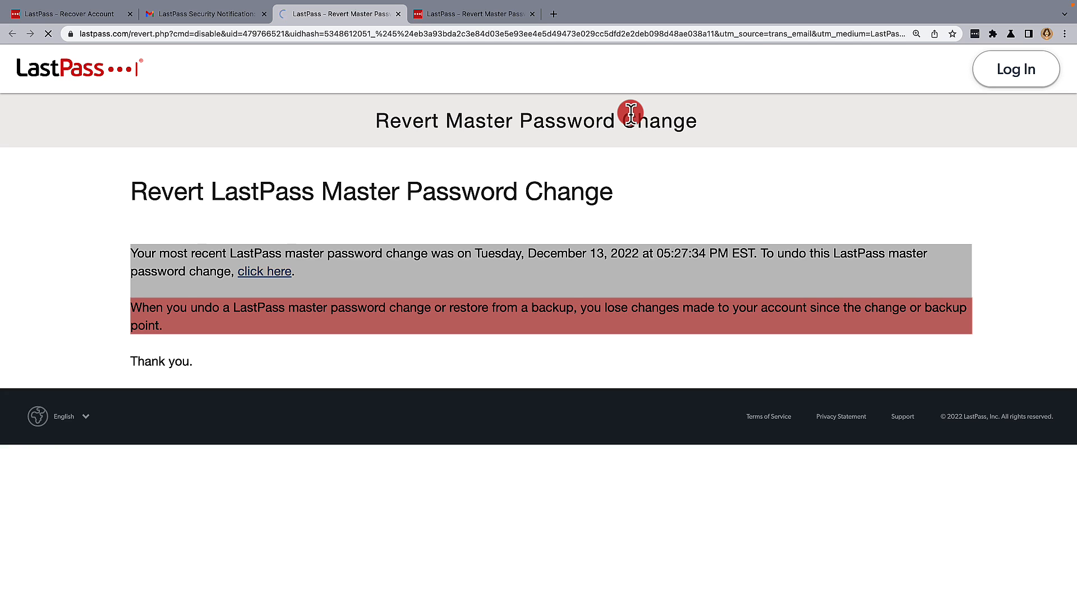
pyautogui.click(264, 270)
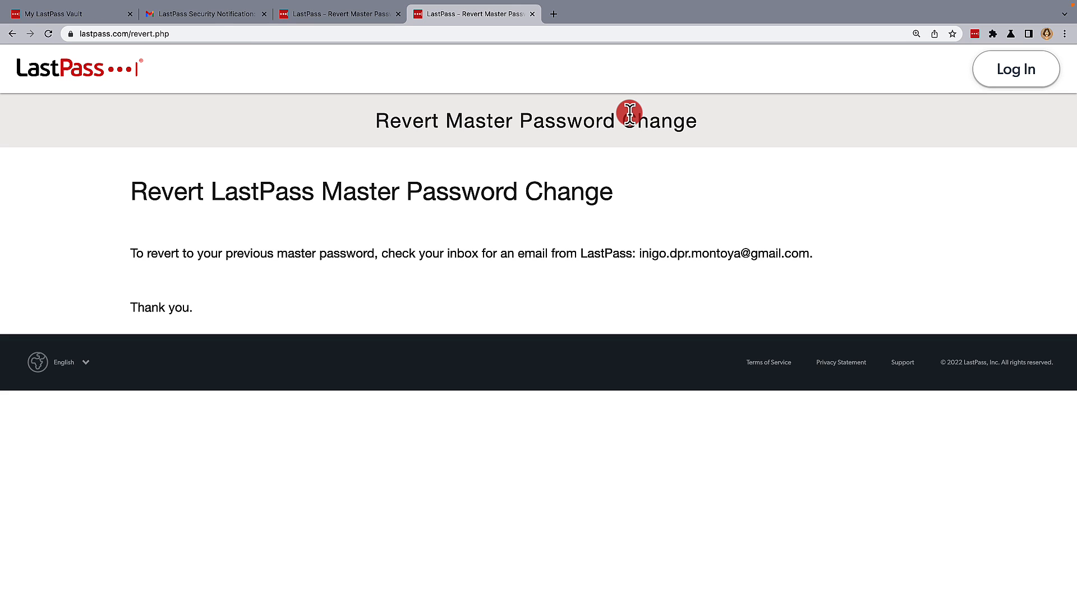
pyautogui.moveTo(187, 34)
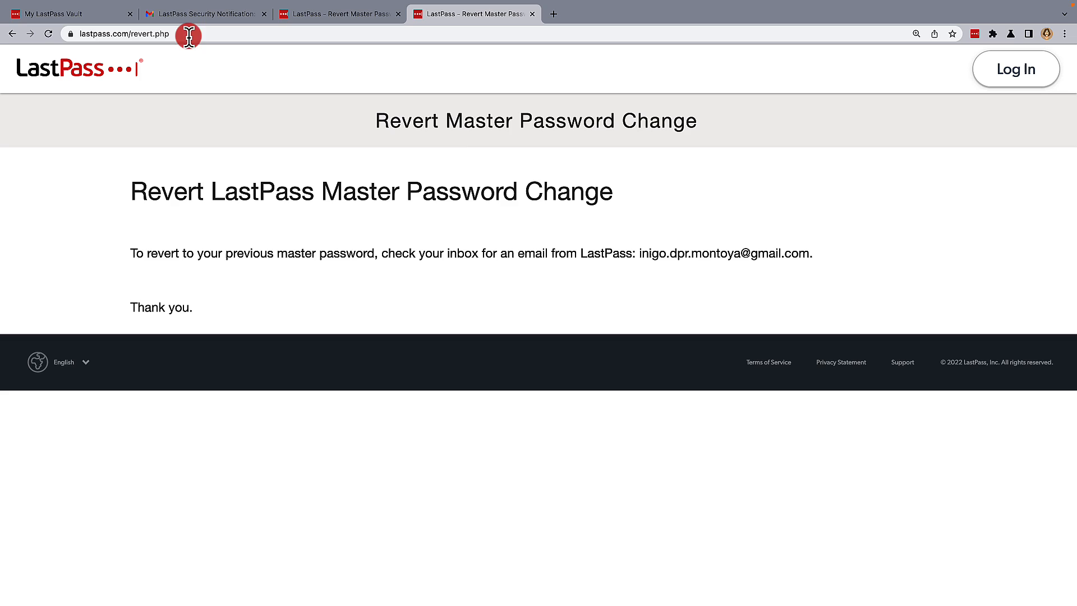
pyautogui.click(66, 13)
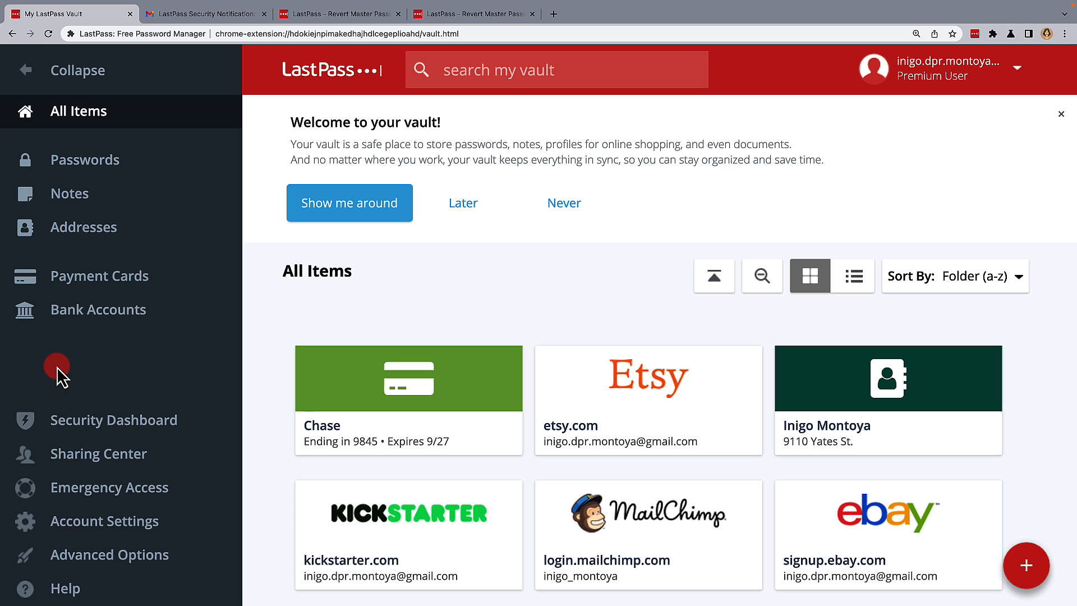
# - Open Account Settings and start updating the SMS account recovery phone
pyautogui.click(104, 521)
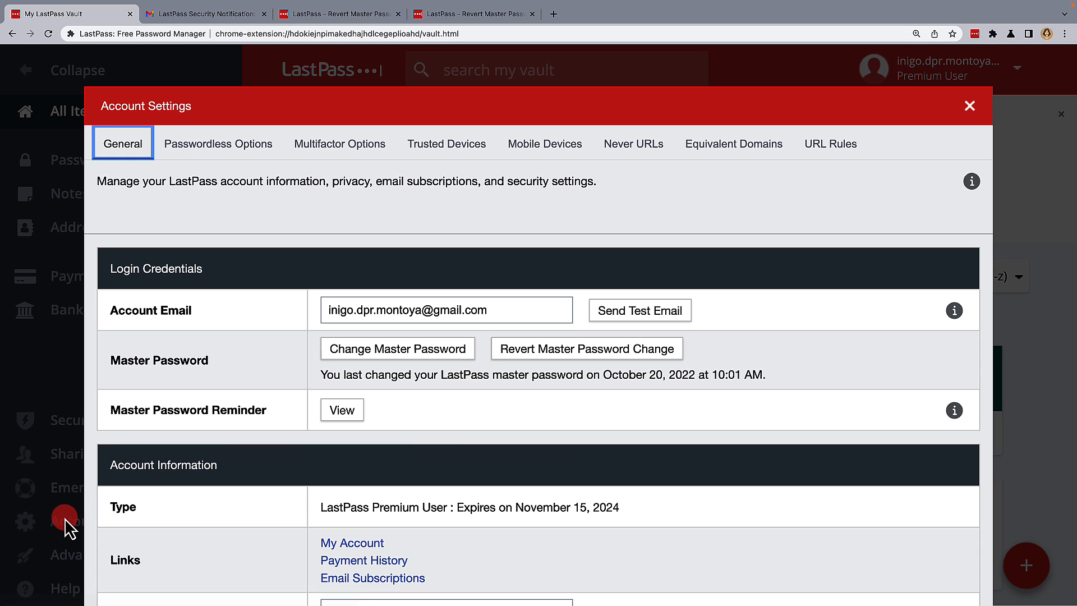
pyautogui.scroll(-3)
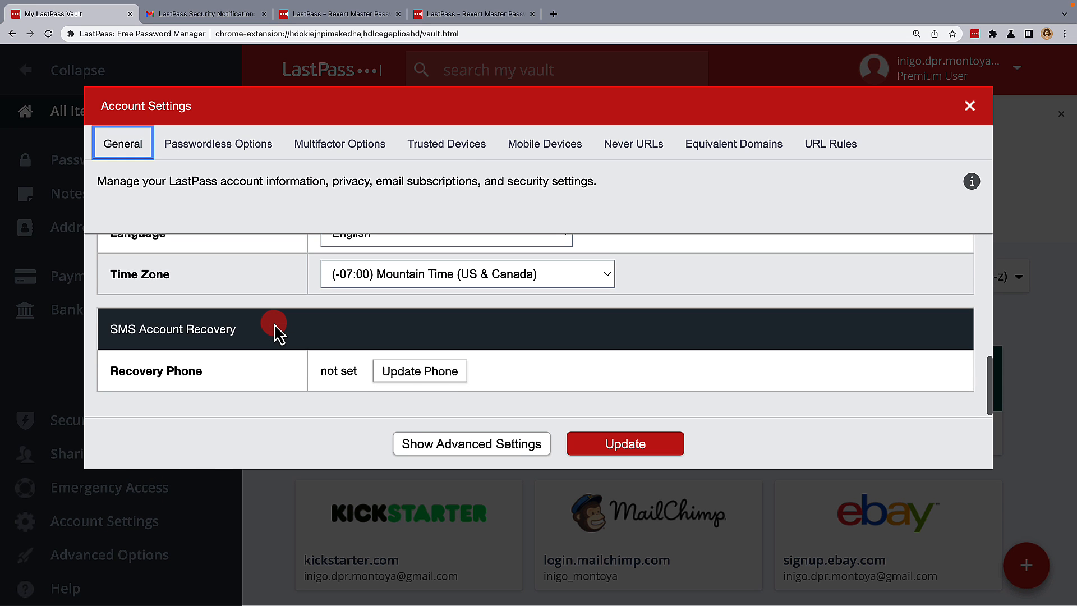
pyautogui.moveTo(147, 323)
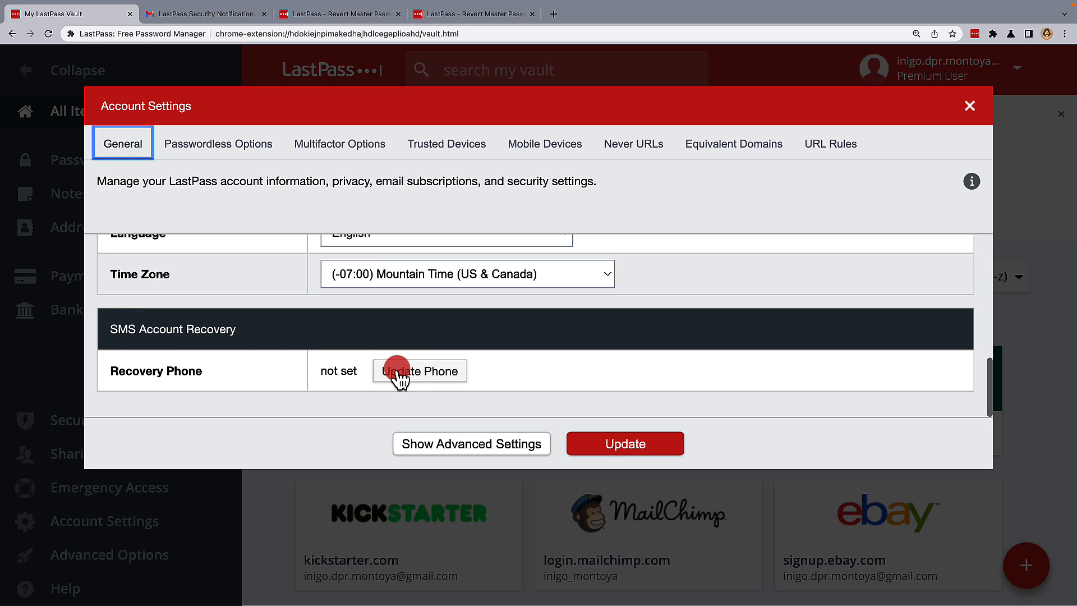
pyautogui.click(419, 370)
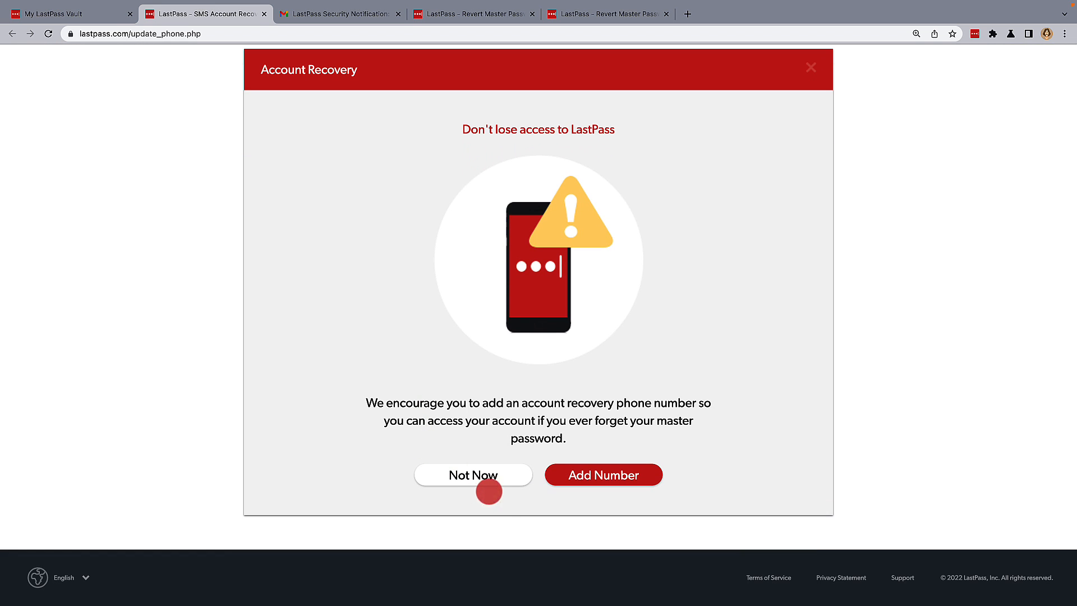
pyautogui.click(603, 474)
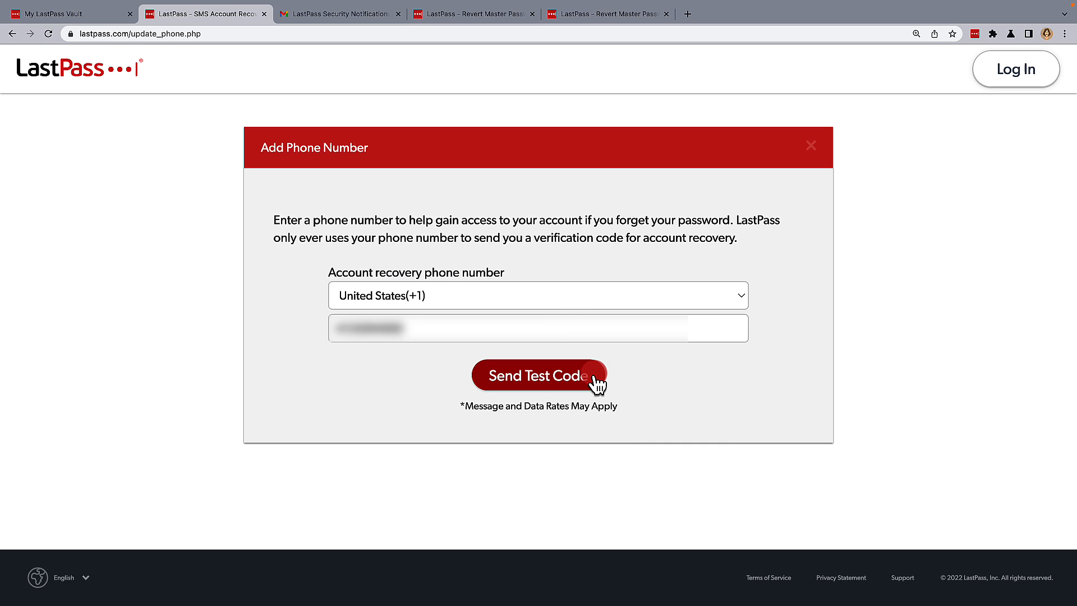
pyautogui.click(538, 375)
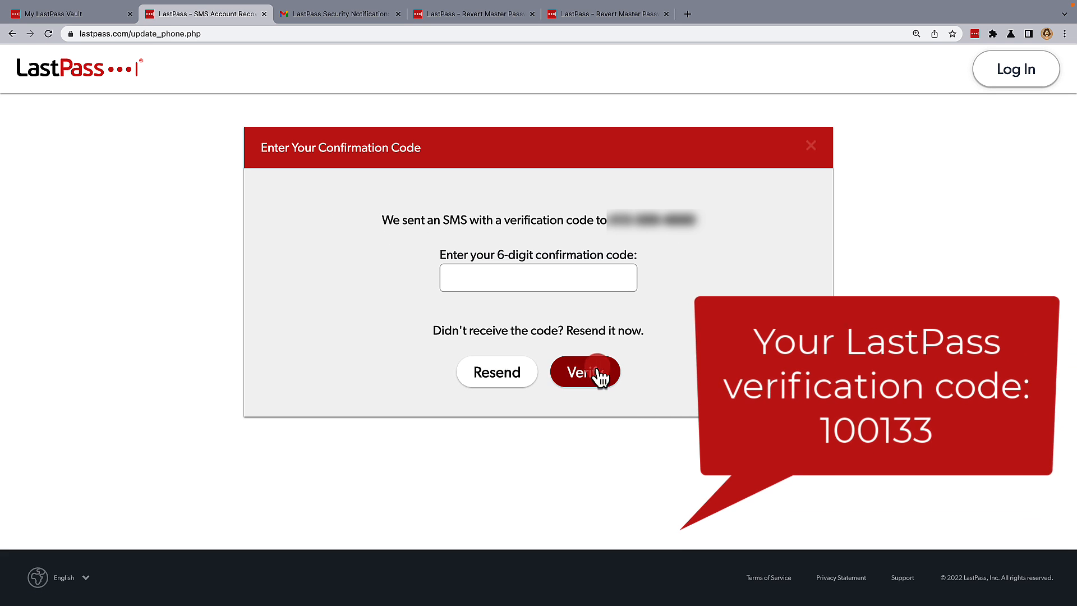
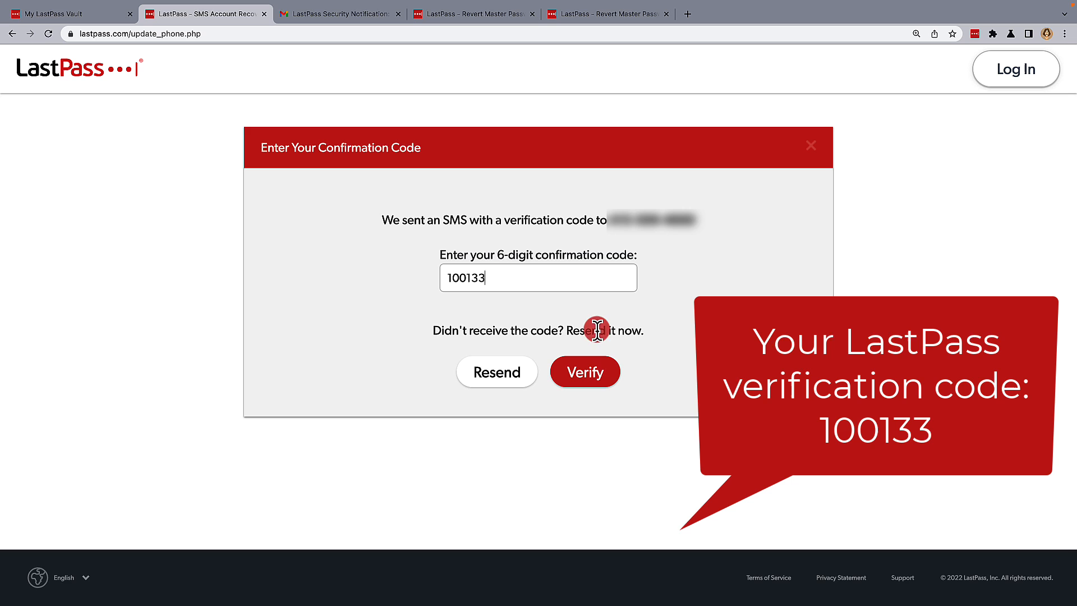
pyautogui.click(584, 371)
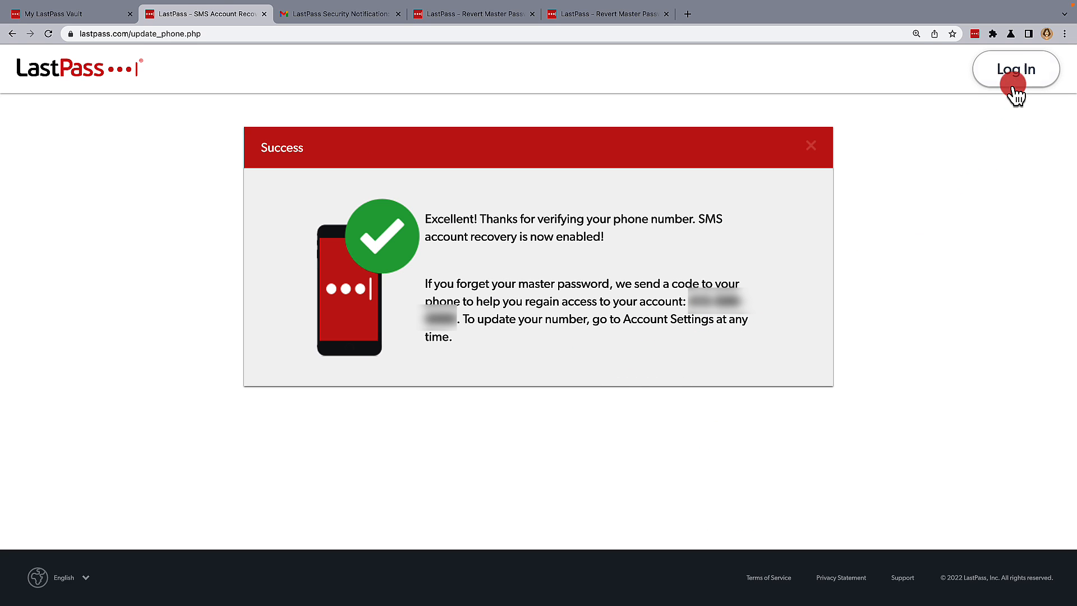
pyautogui.click(1015, 68)
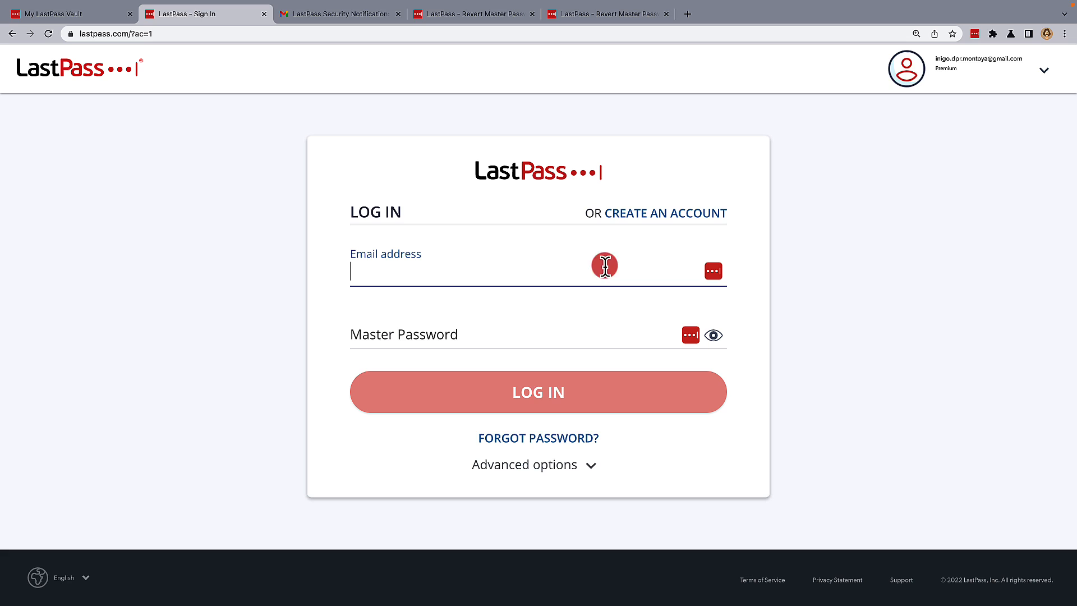
# - Request account recovery from the forgot-password page, passing the robot check
pyautogui.click(538, 437)
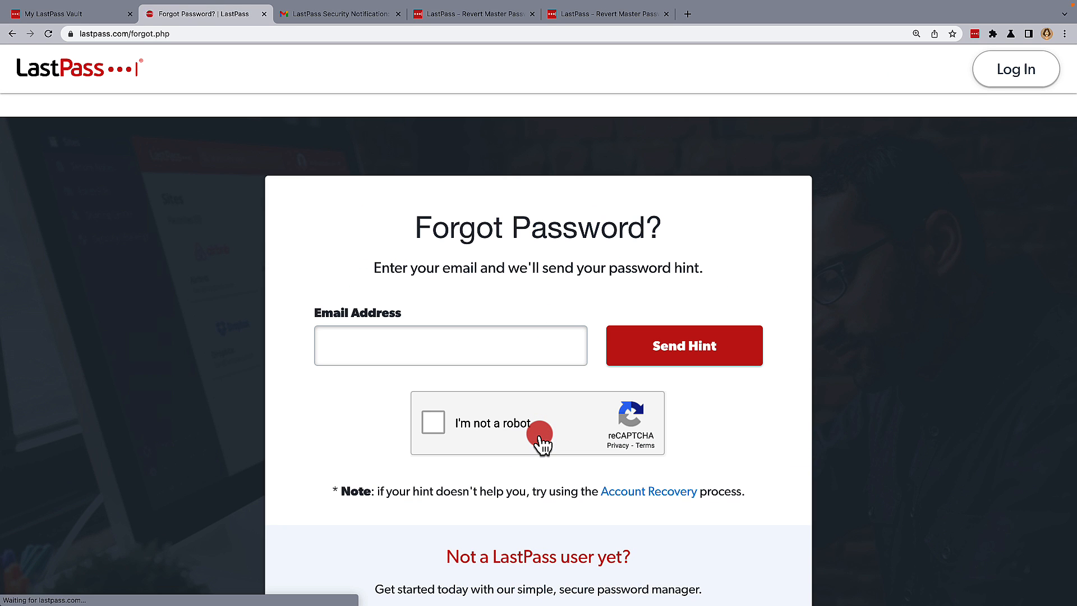
pyautogui.moveTo(648, 491)
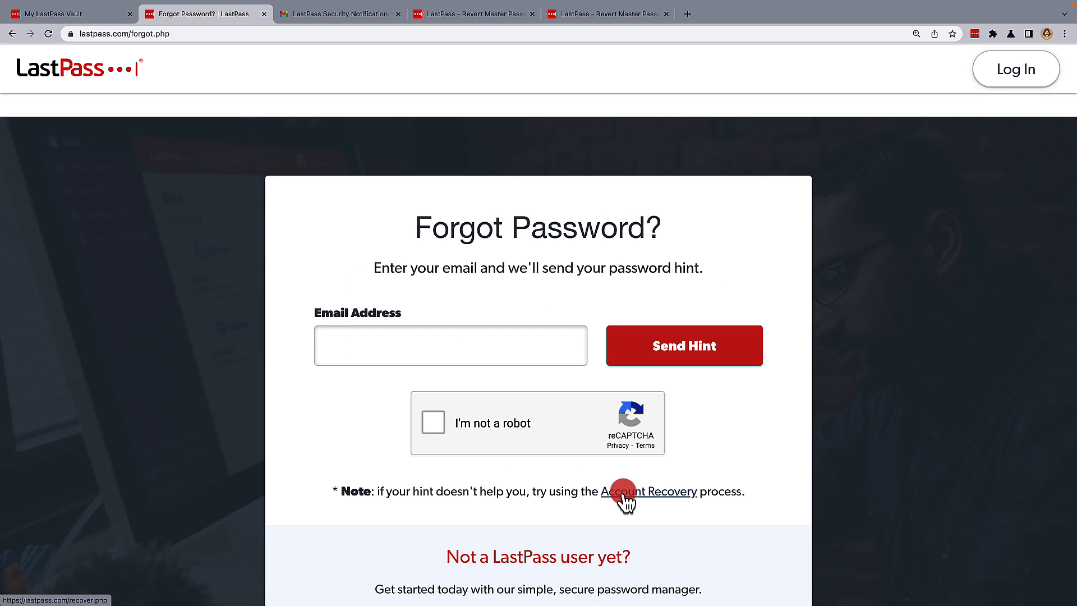
pyautogui.click(648, 491)
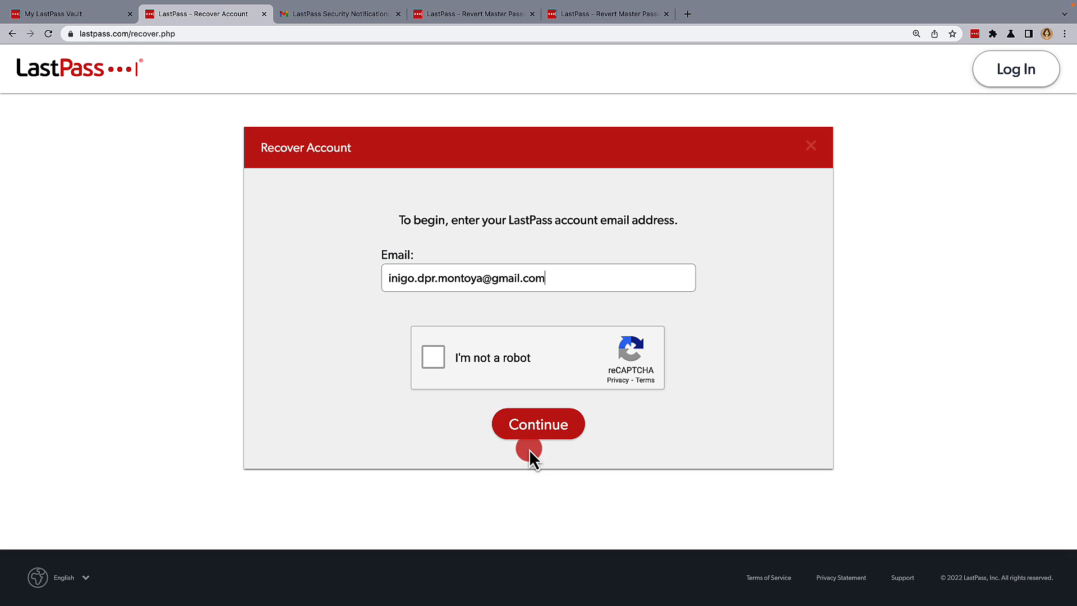
pyautogui.click(432, 356)
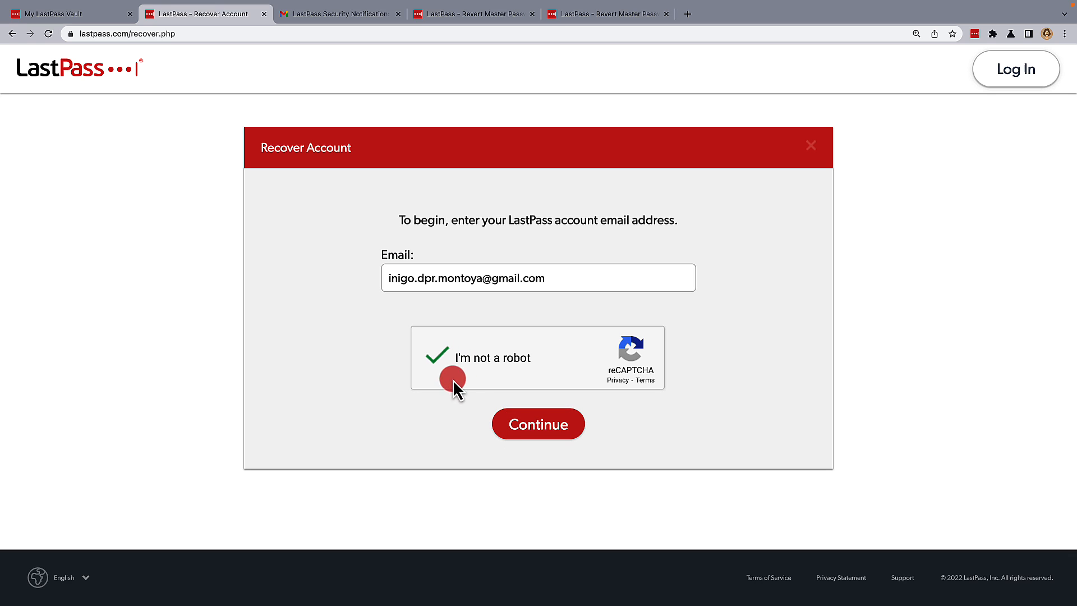
pyautogui.click(538, 424)
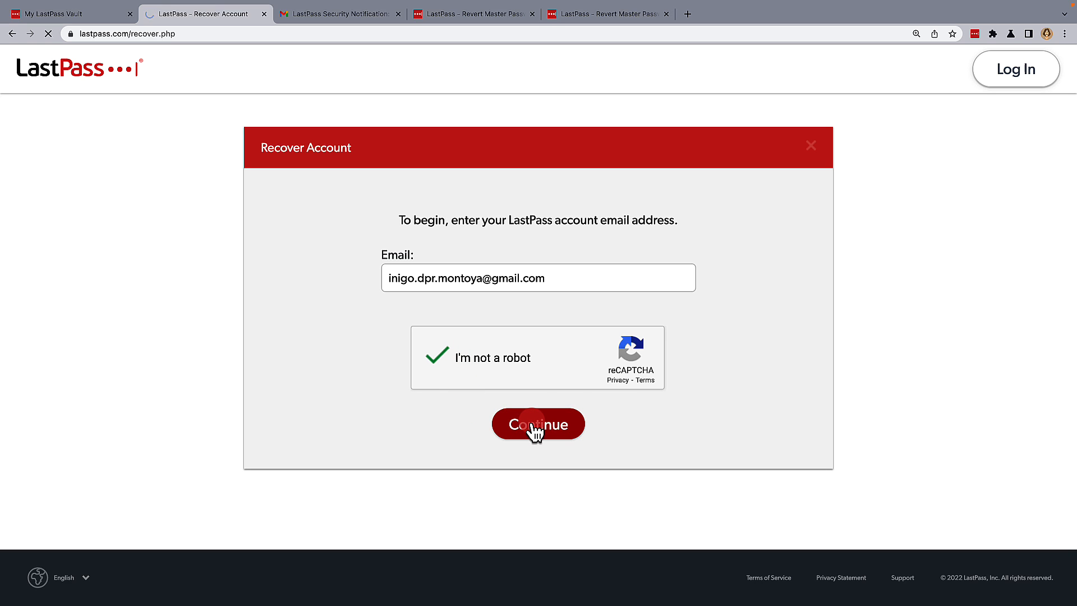
pyautogui.click(538, 424)
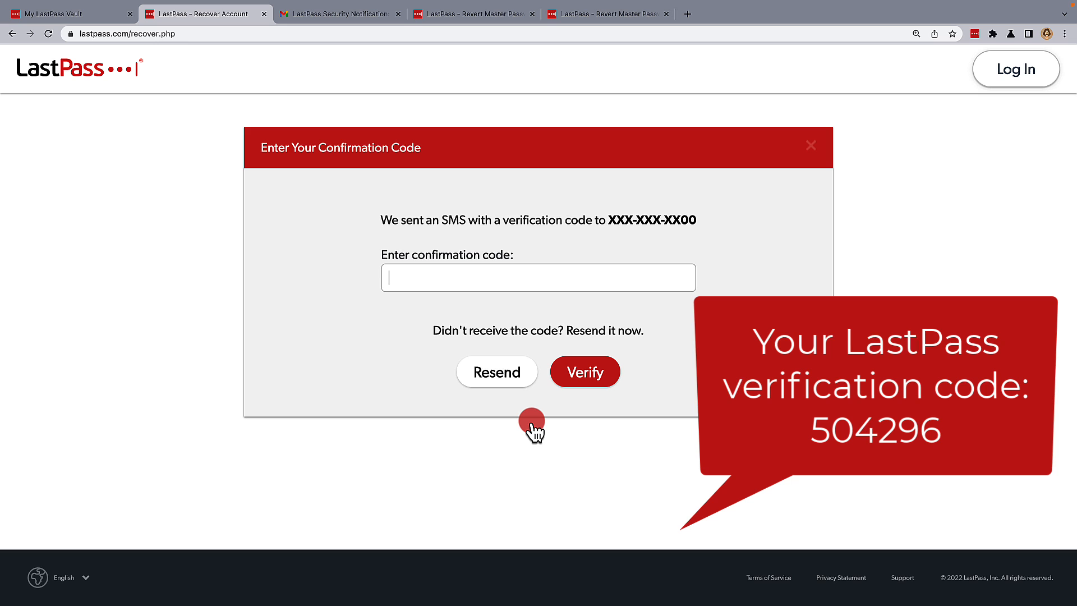
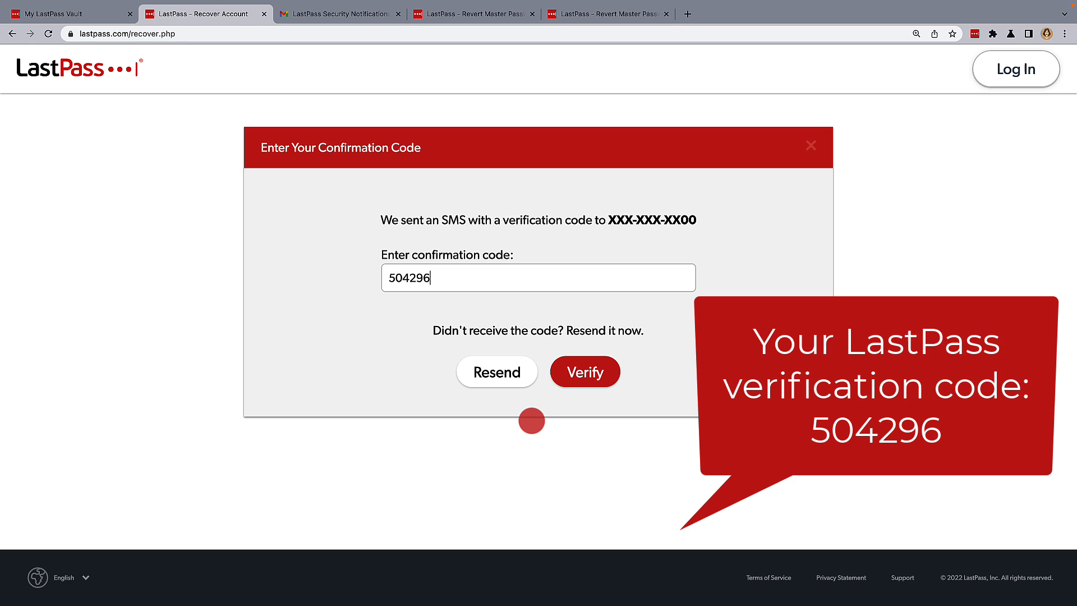
pyautogui.click(584, 371)
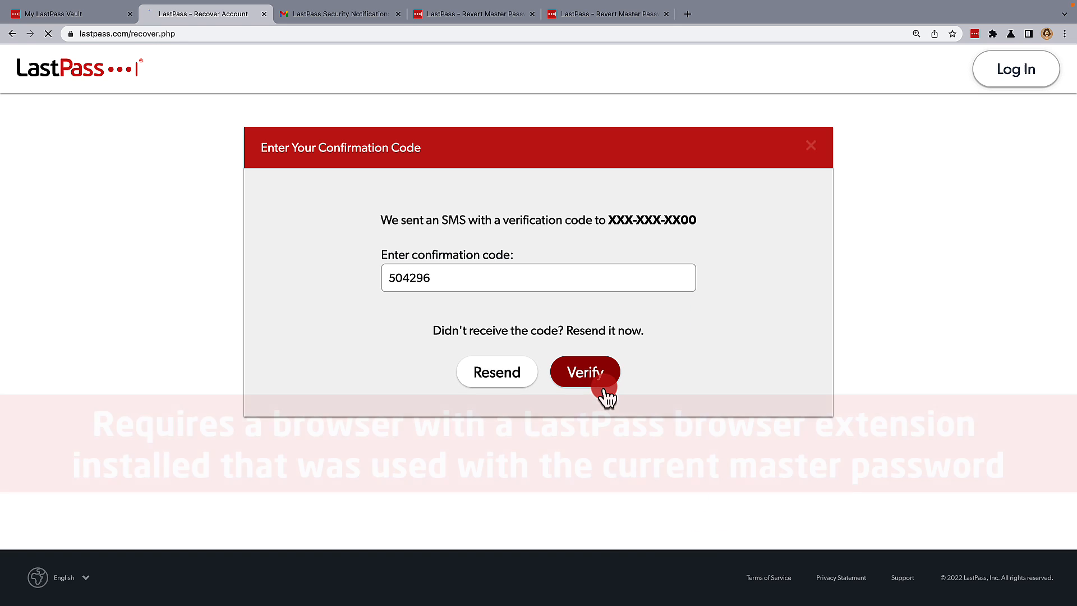
pyautogui.click(584, 371)
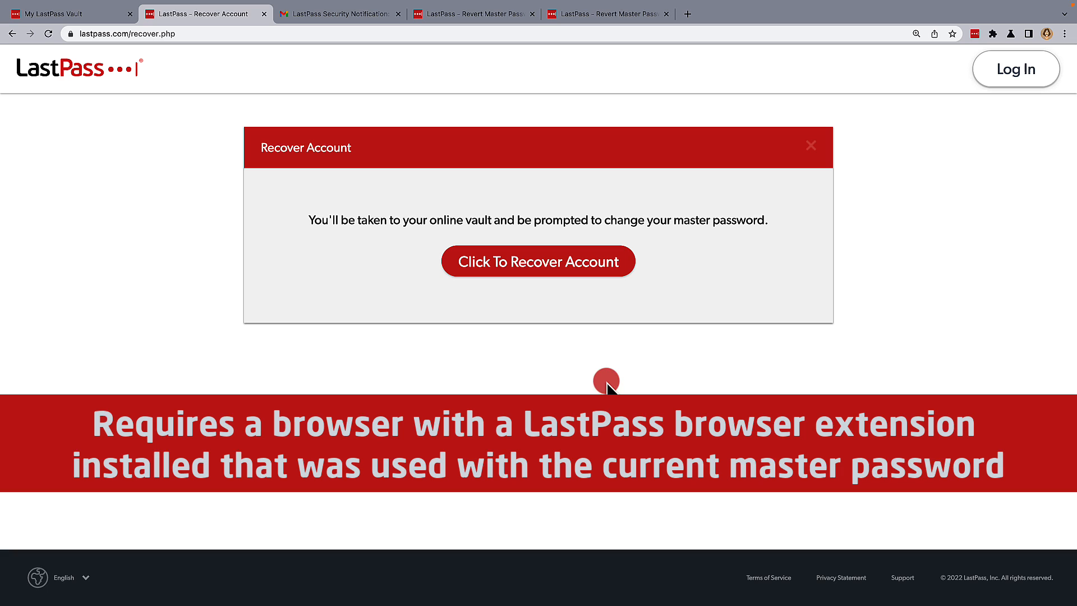
pyautogui.click(537, 260)
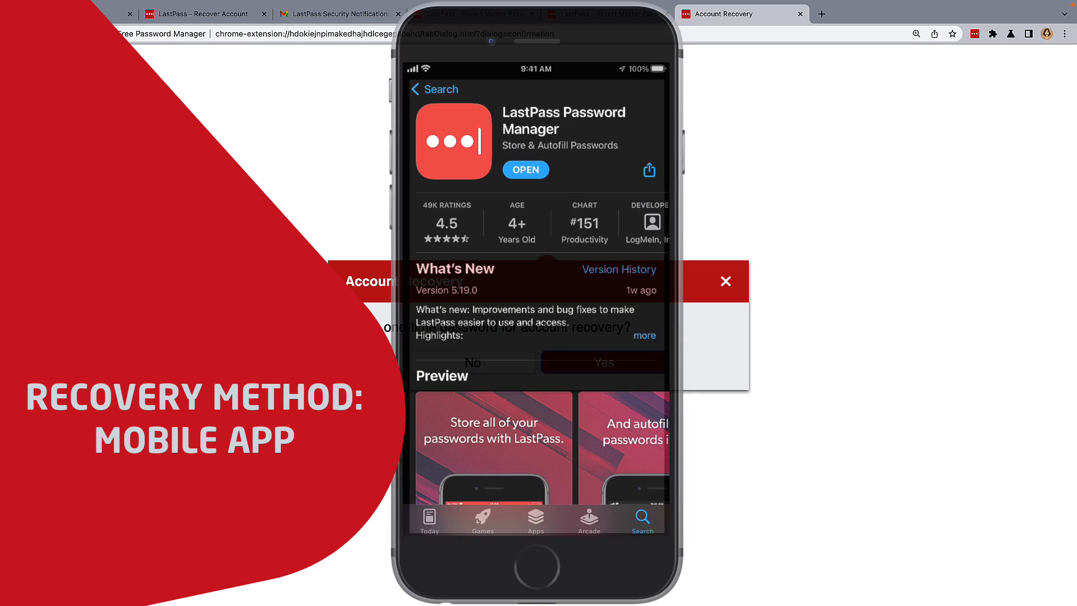
# - Launch the LastPass iOS app, enable Touch ID account recovery under Security, then go Home
pyautogui.click(602, 361)
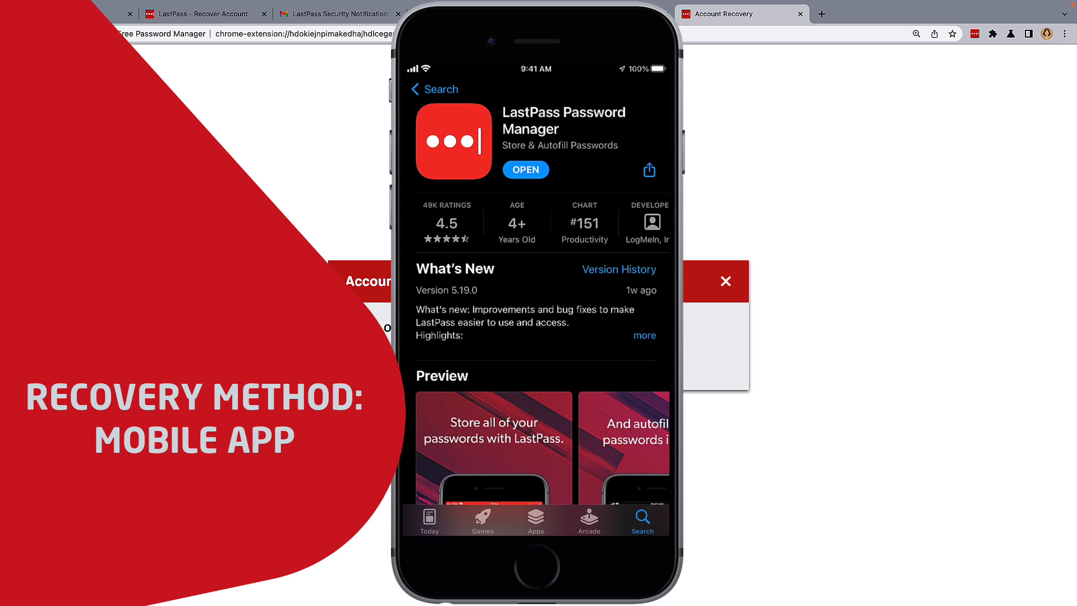
pyautogui.click(525, 169)
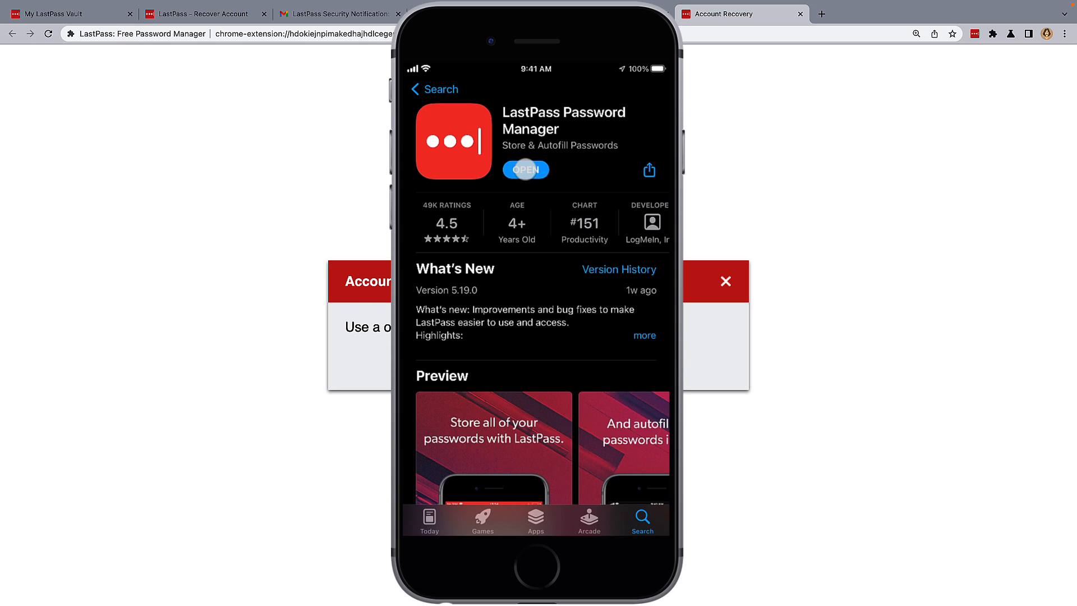
pyautogui.click(525, 169)
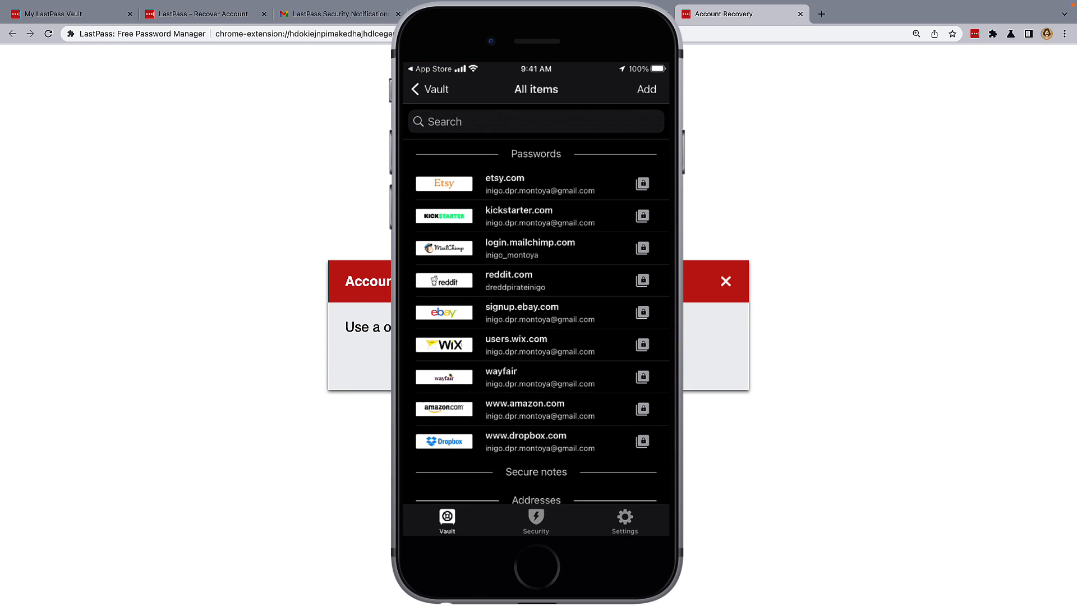
pyautogui.click(624, 520)
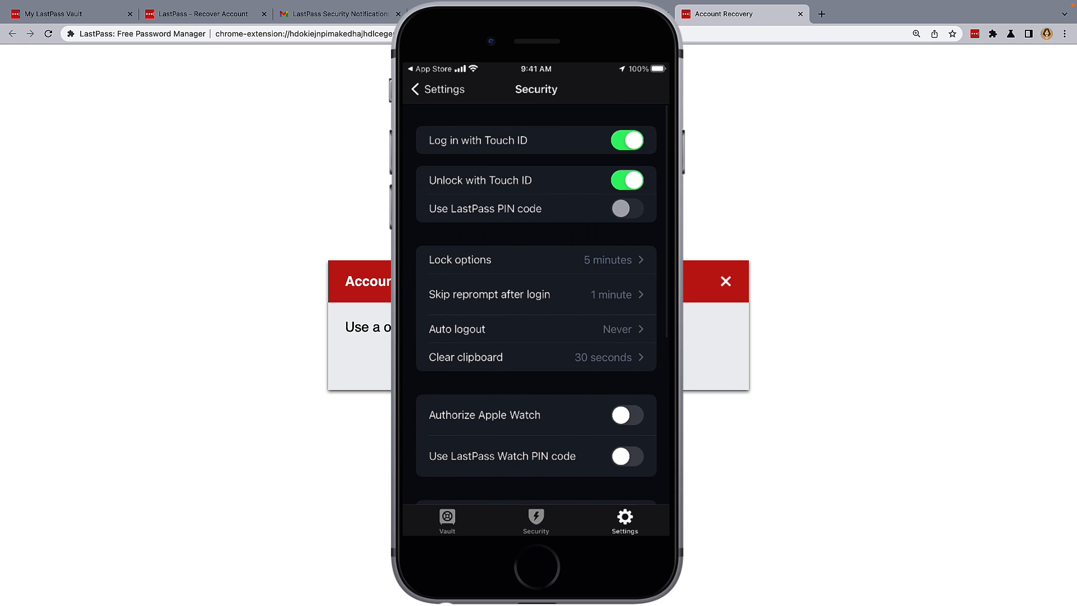
pyautogui.scroll(-3)
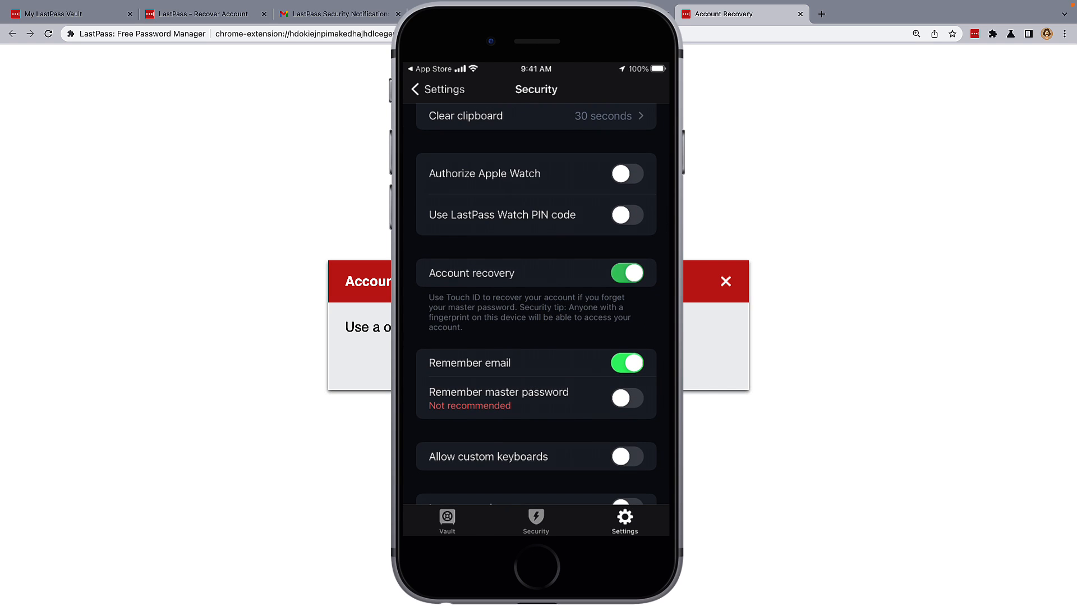
pyautogui.click(626, 272)
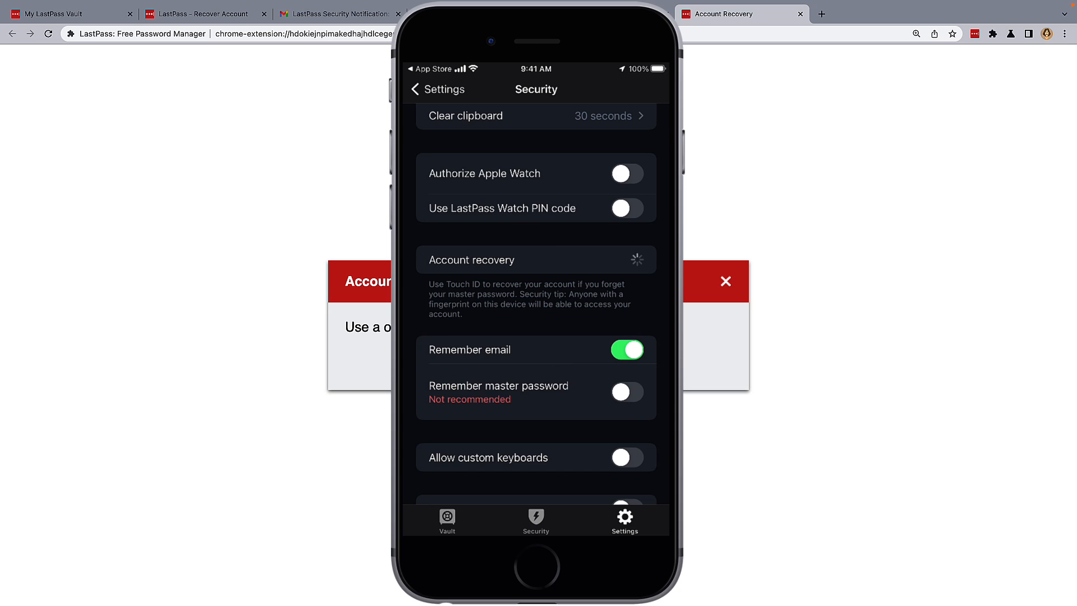
pyautogui.click(535, 565)
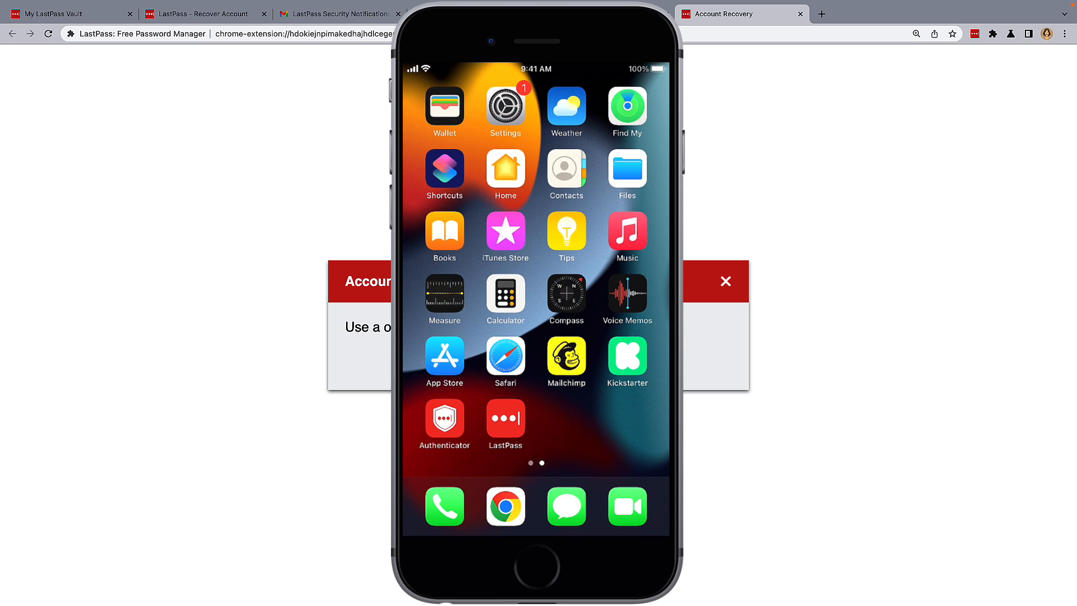
# - In the LastPass iOS app, start account recovery for this email using Touch ID
pyautogui.click(504, 419)
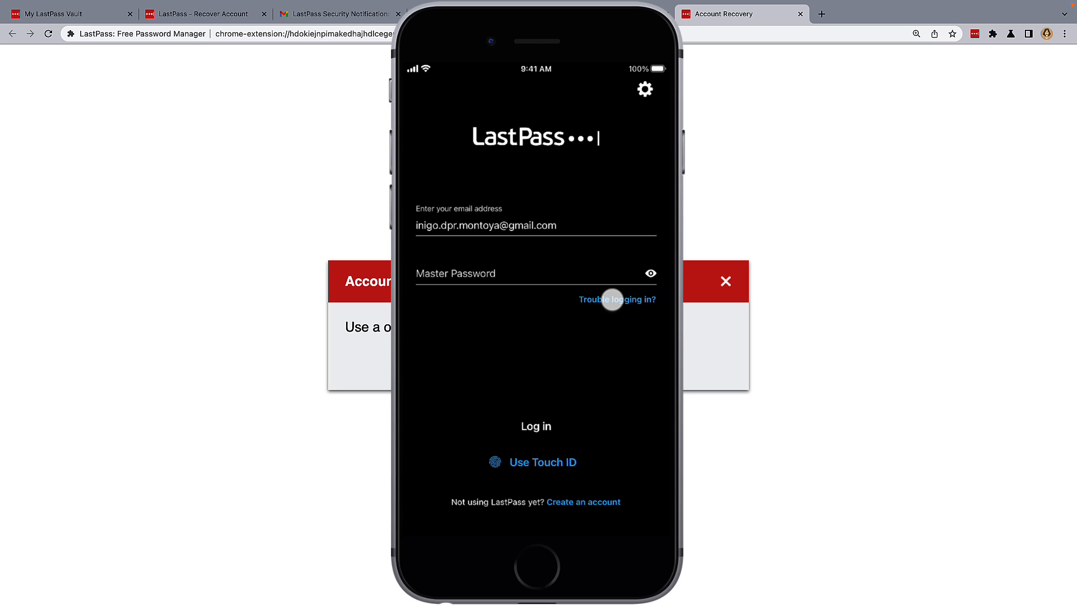
pyautogui.click(615, 298)
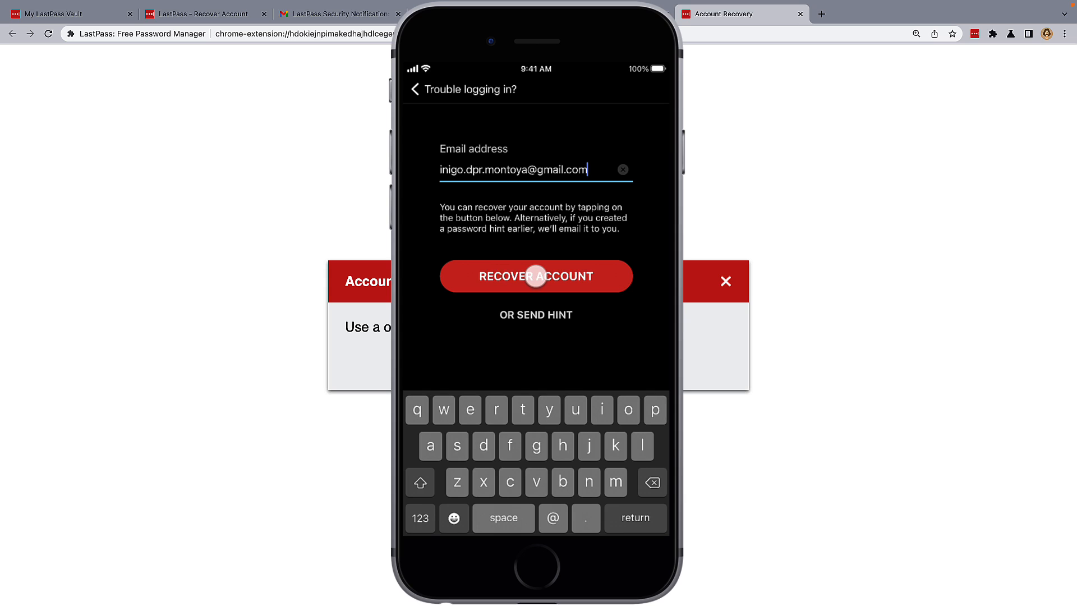
pyautogui.click(535, 276)
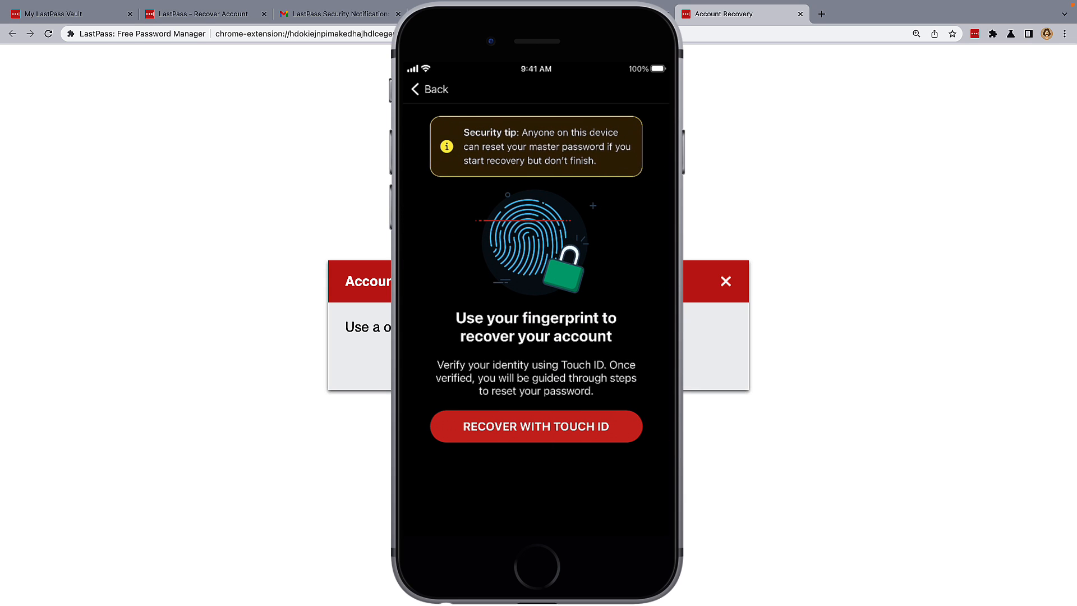
pyautogui.click(534, 426)
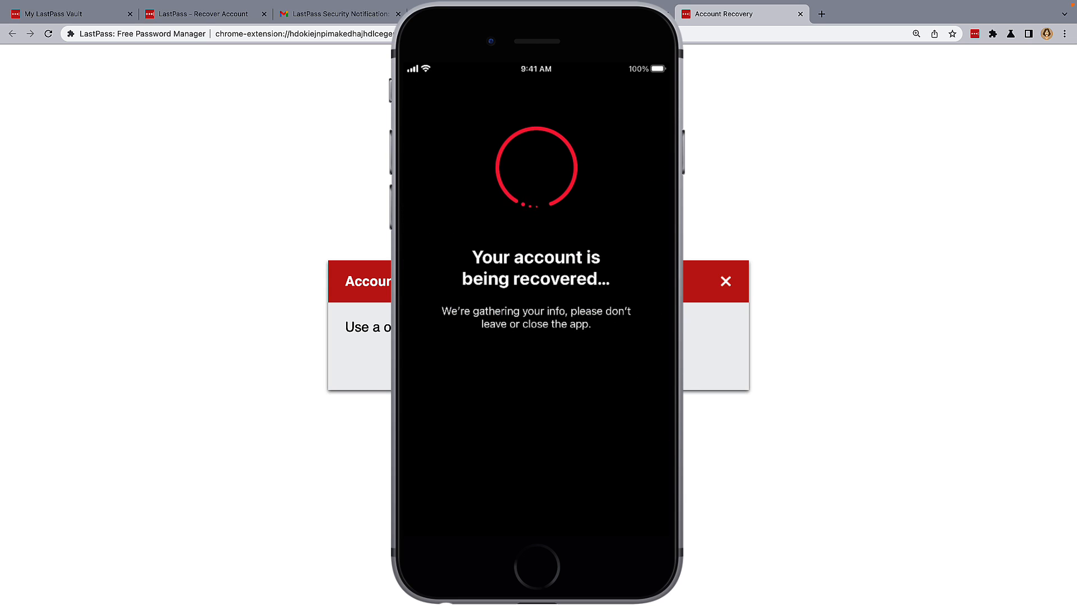